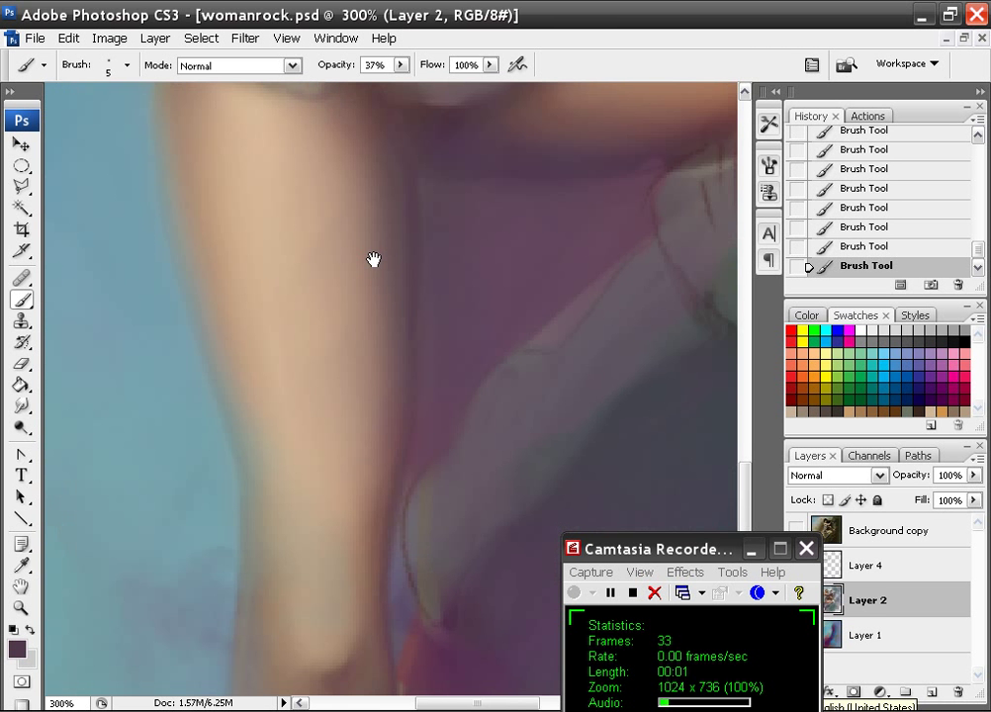
Step: With a larger soft brush, darken the arm's shadow side and the warm shadow under the sleeve
left_click(127, 66)
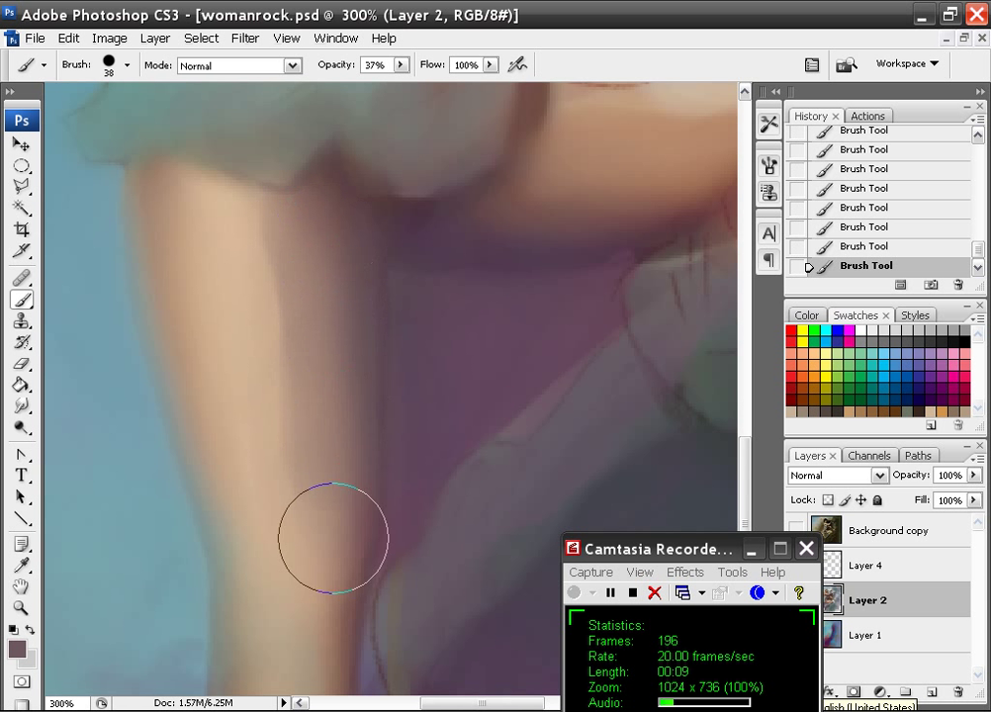
left_click_drag(332, 539, 321, 213)
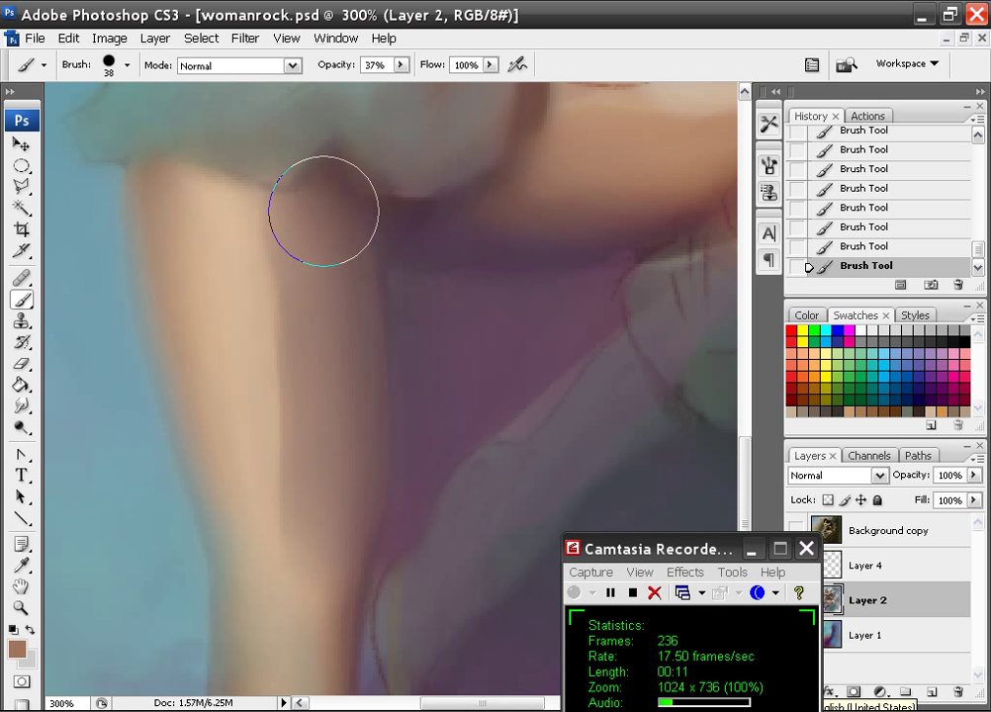
left_click_drag(321, 212, 277, 510)
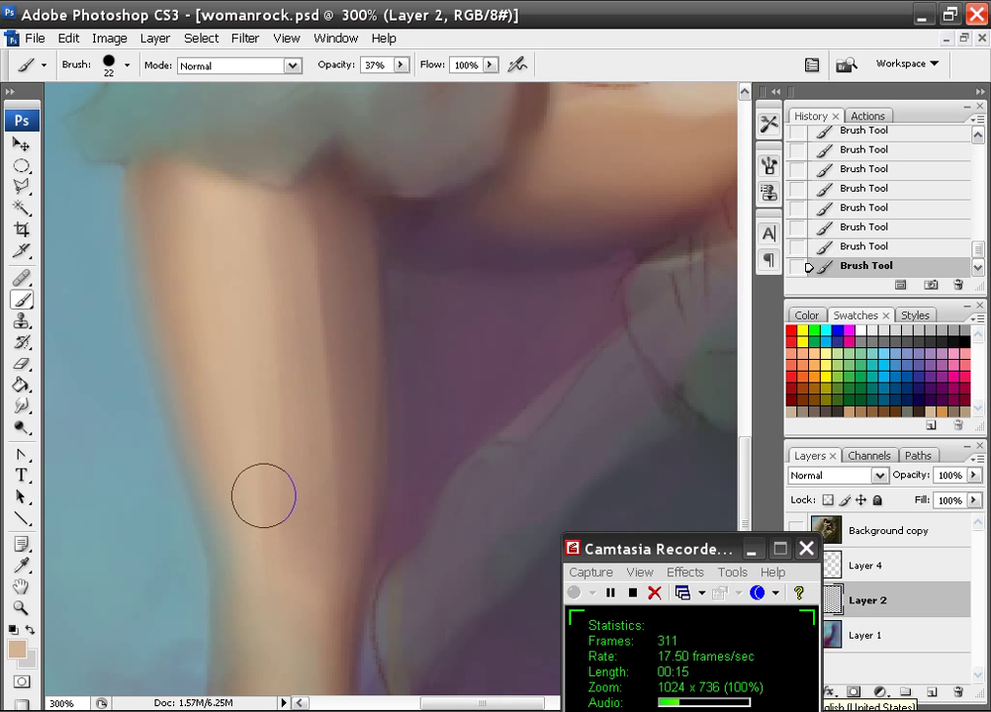
Step: Blend sampled lighter skin tones down the arm and add a thin line along its edge
left_click(126, 65)
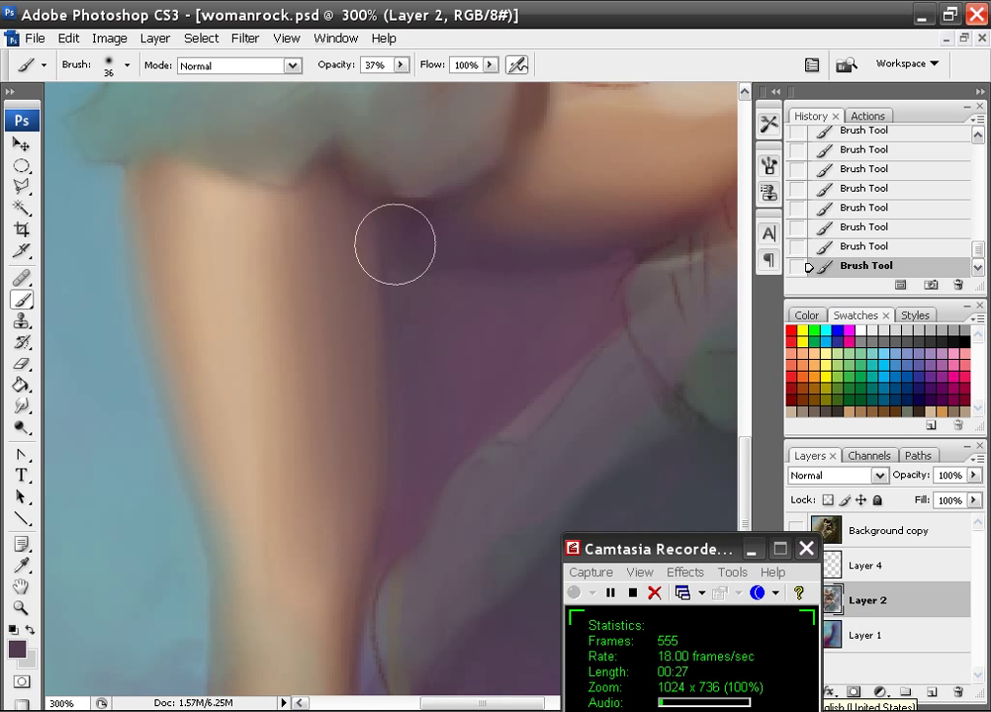
left_click_drag(394, 244, 342, 604)
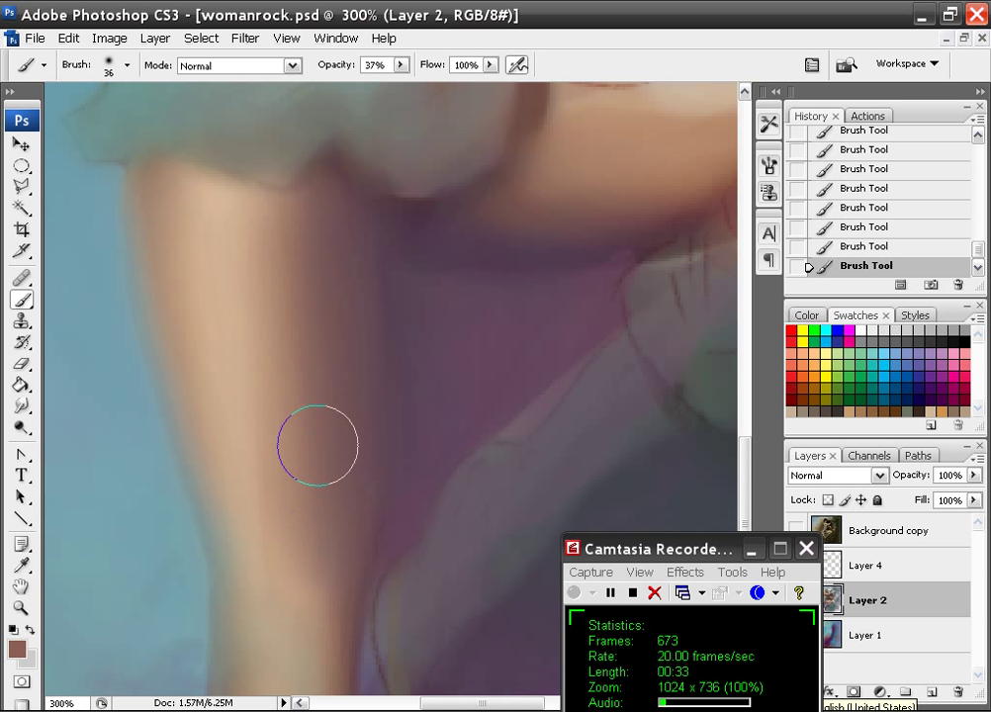
left_click_drag(318, 446, 279, 202)
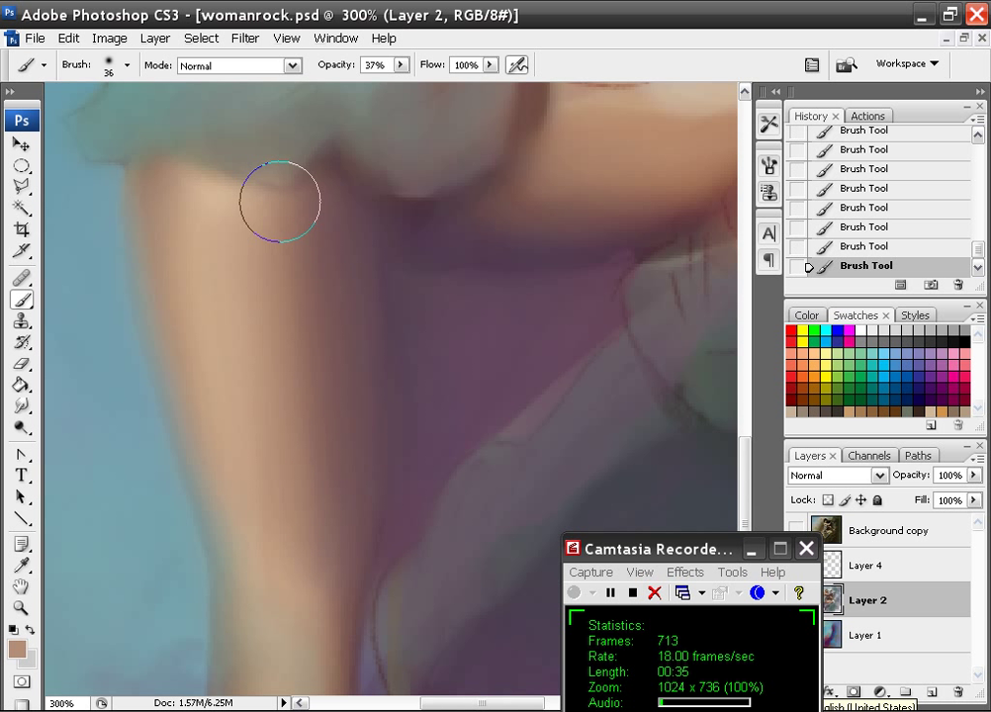
mouse_move(231, 234)
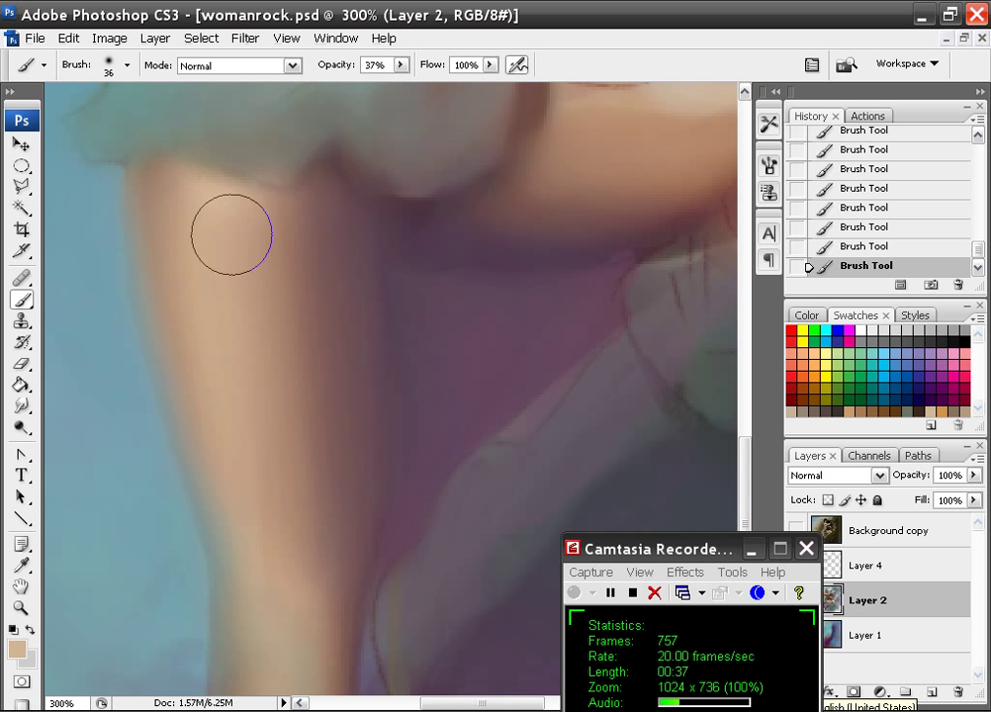
left_click(126, 65)
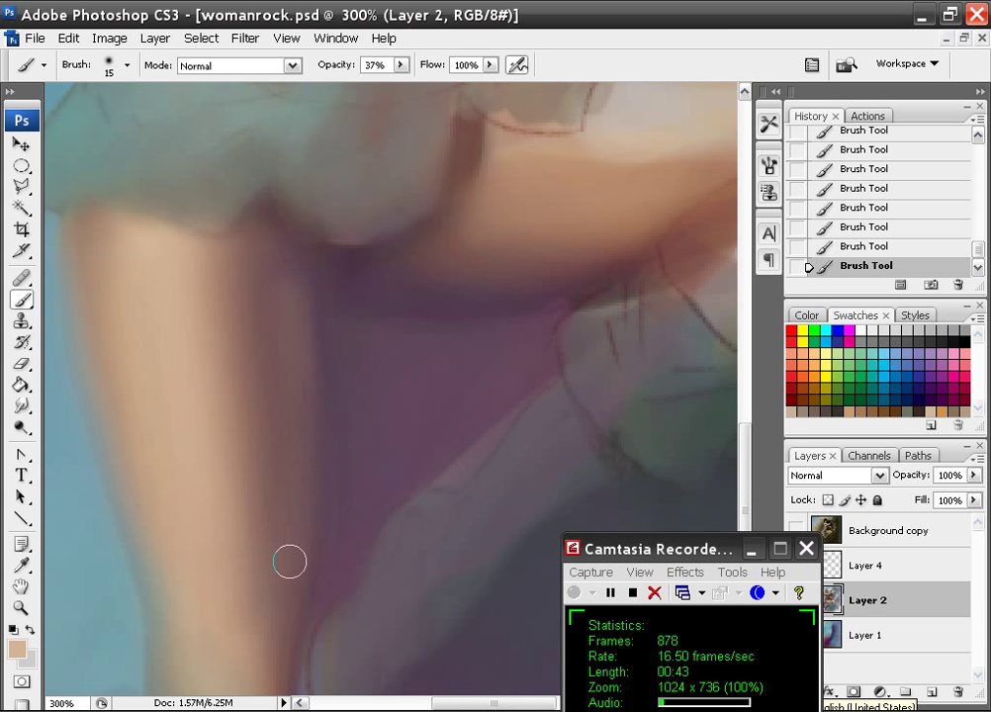
left_click(120, 65)
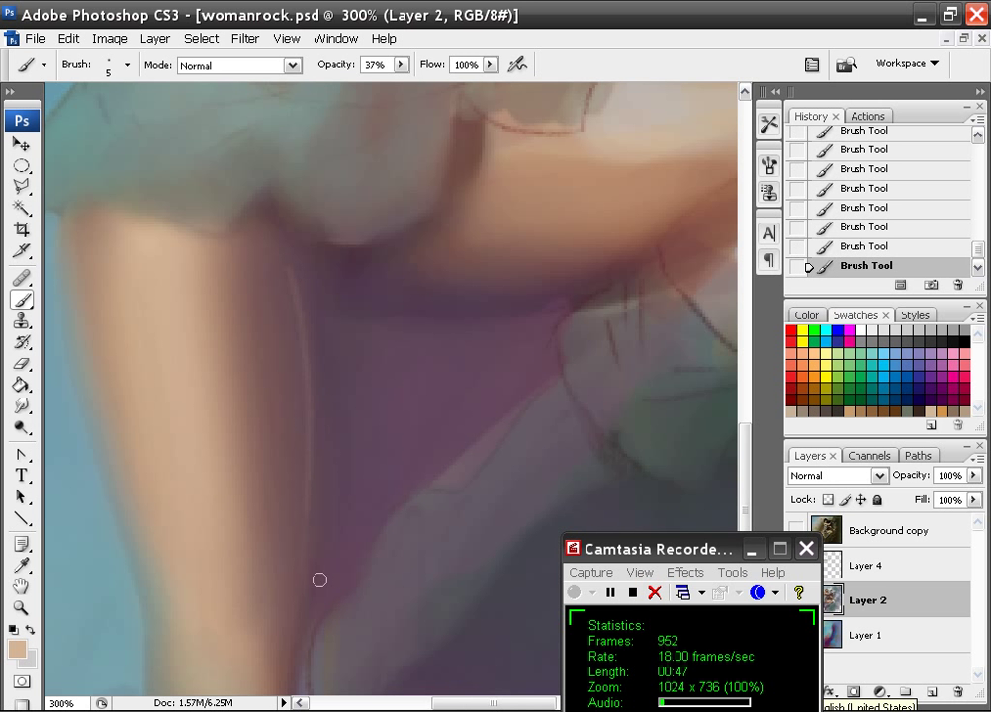
left_click_drag(320, 580, 290, 269)
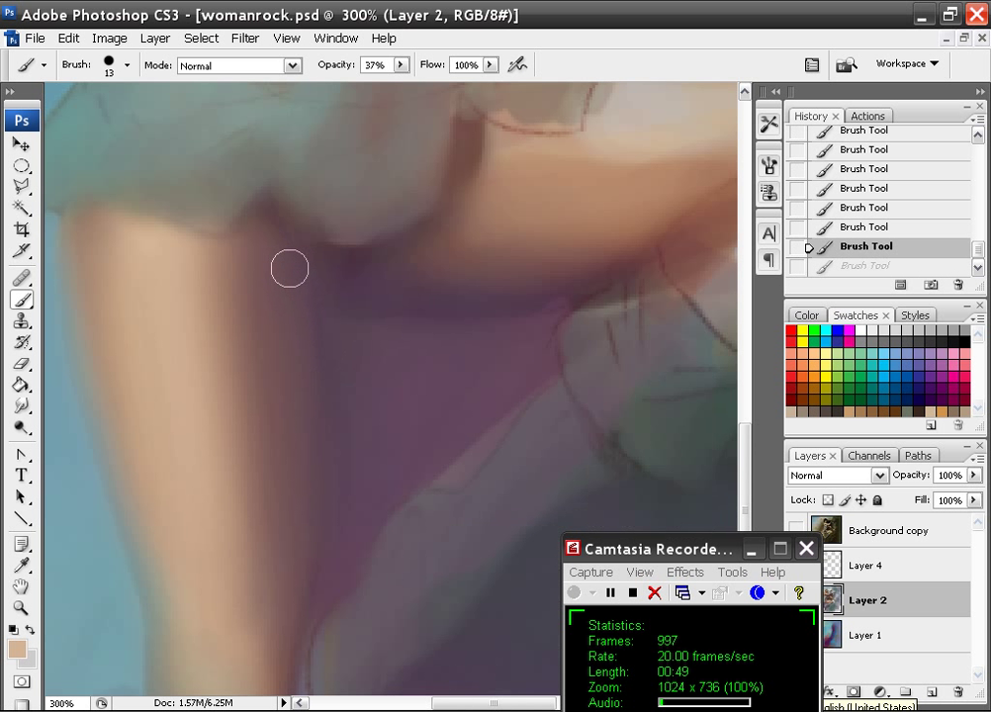
mouse_move(373, 412)
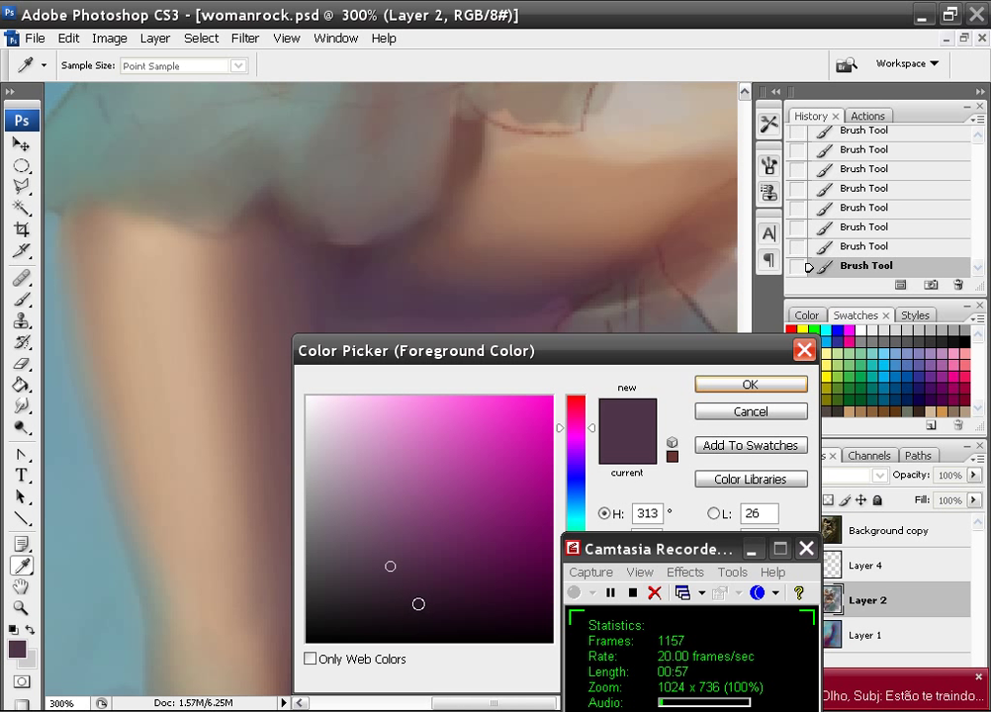
Step: Pick dark purple and paint a hard arm edge plus a jagged cast shadow under the sleeve
left_click(750, 384)
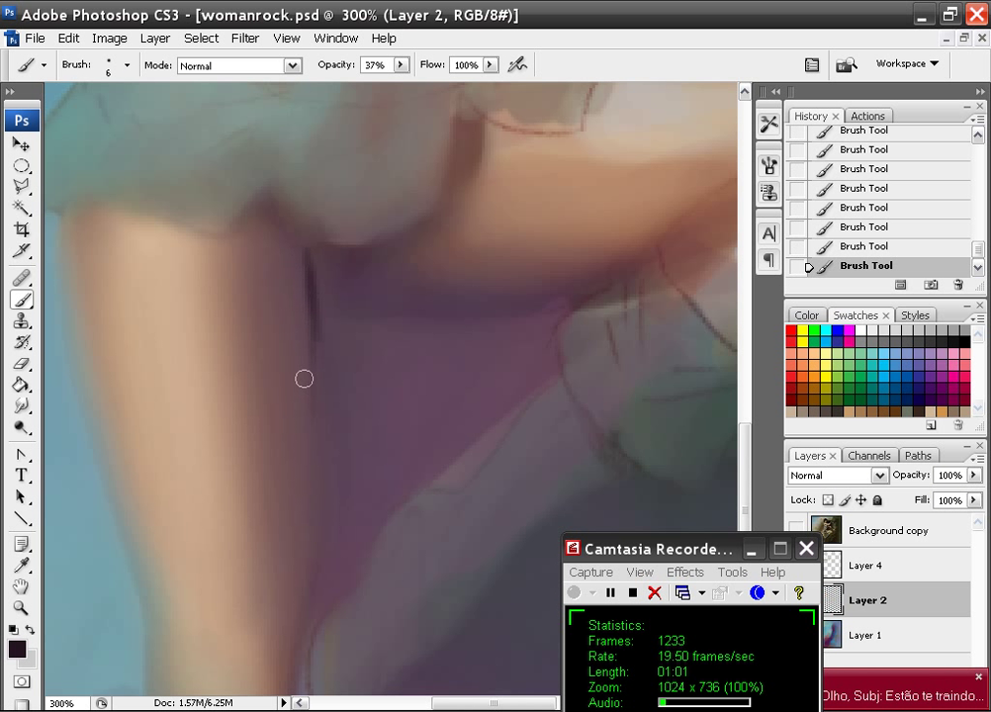
left_click_drag(305, 379, 309, 522)
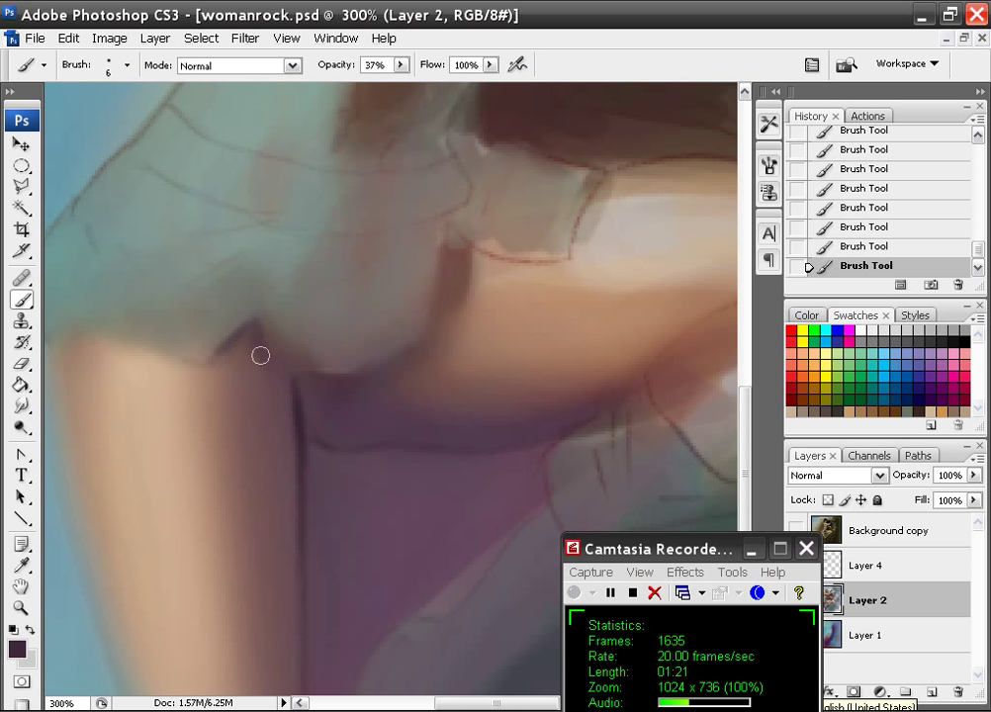
left_click_drag(260, 355, 193, 367)
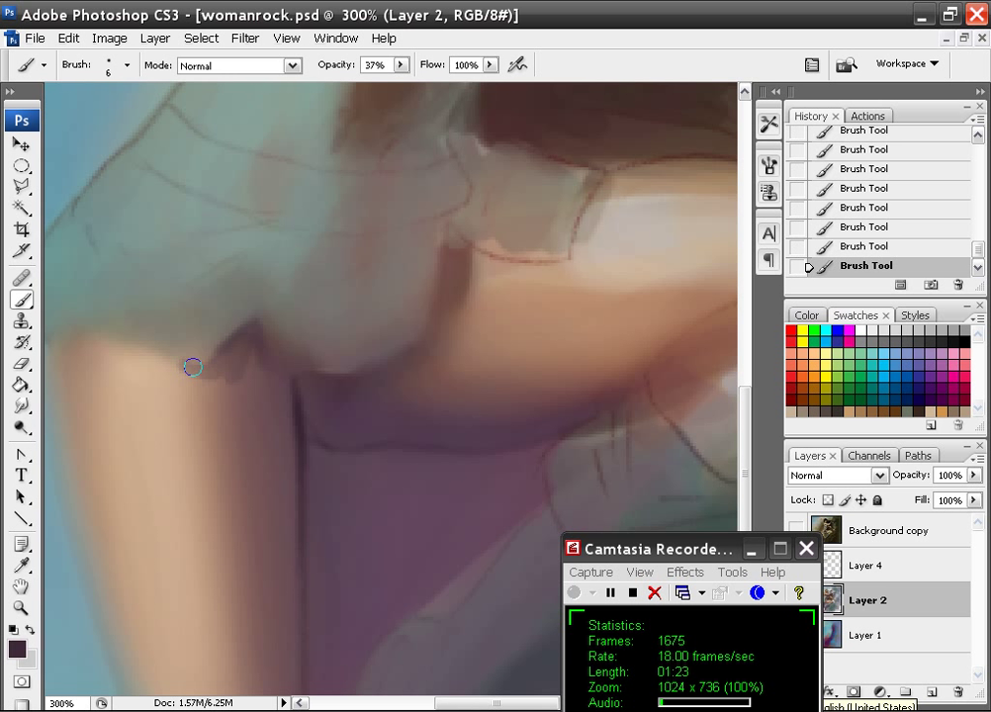
left_click_drag(193, 367, 245, 351)
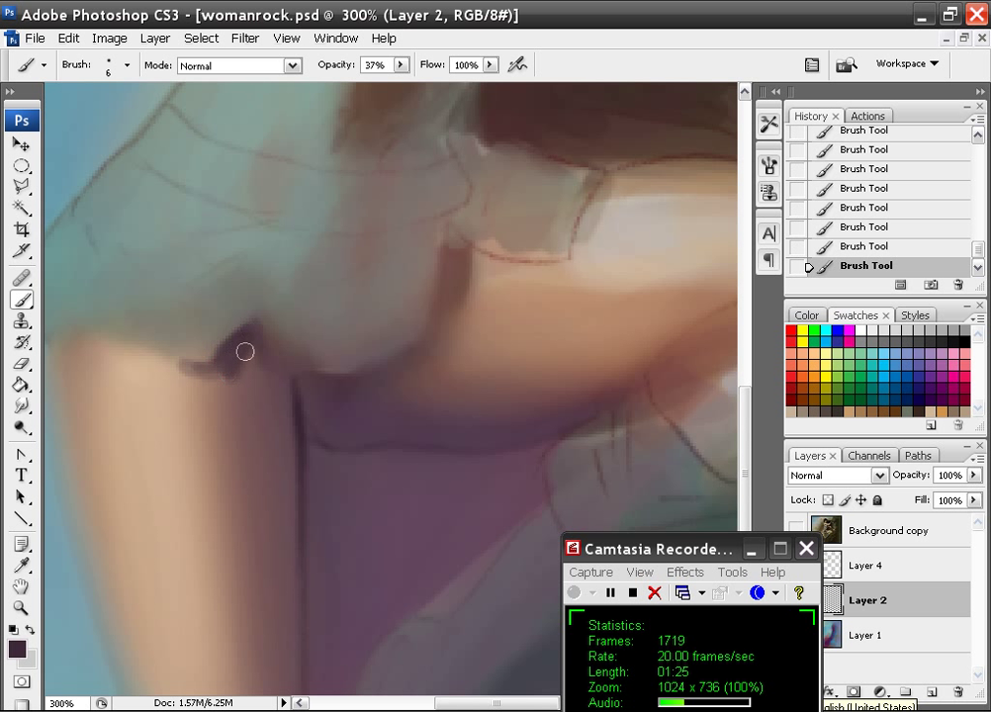
left_click_drag(257, 356, 230, 352)
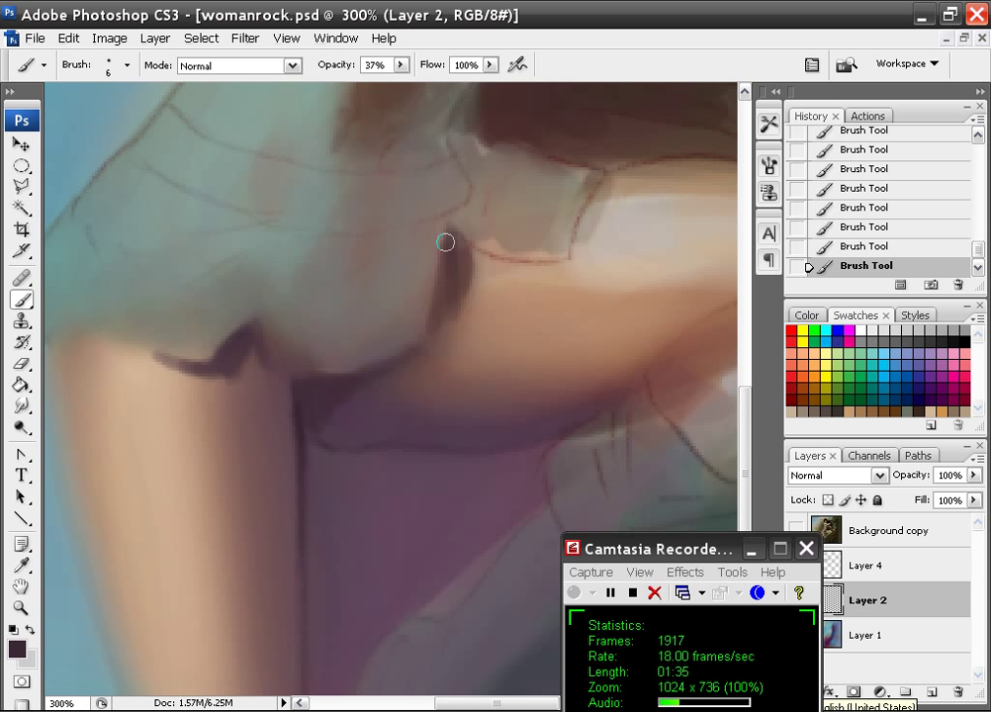
Step: Paint dark shadows along the other sleeve hem, the dress-hair edge and a dress fold
left_click_drag(445, 243, 443, 274)
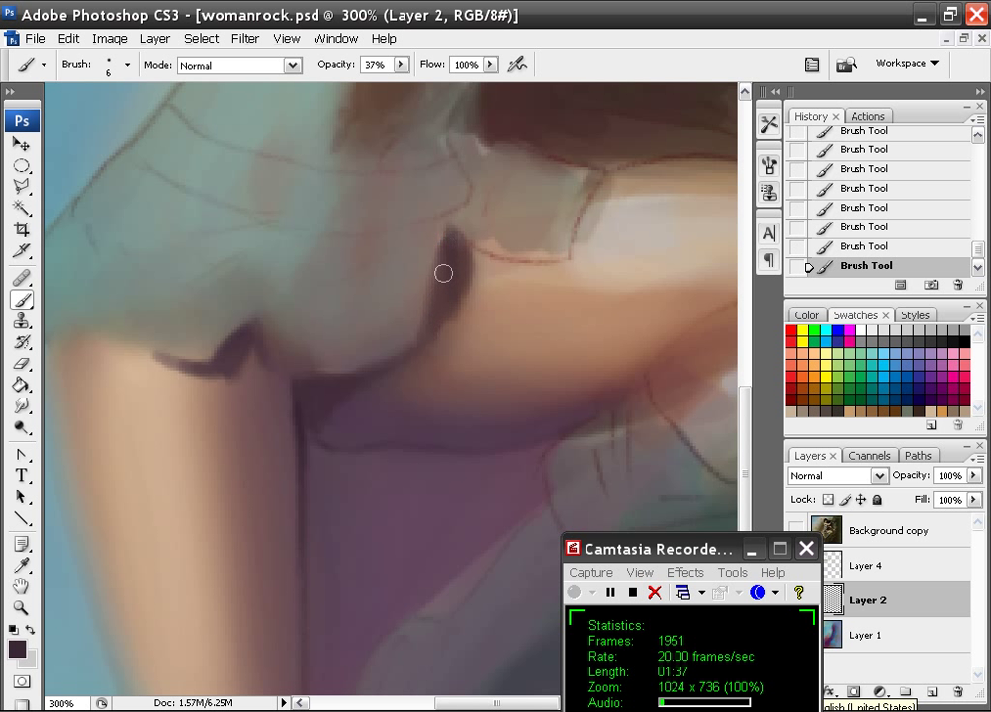
left_click_drag(443, 273, 428, 344)
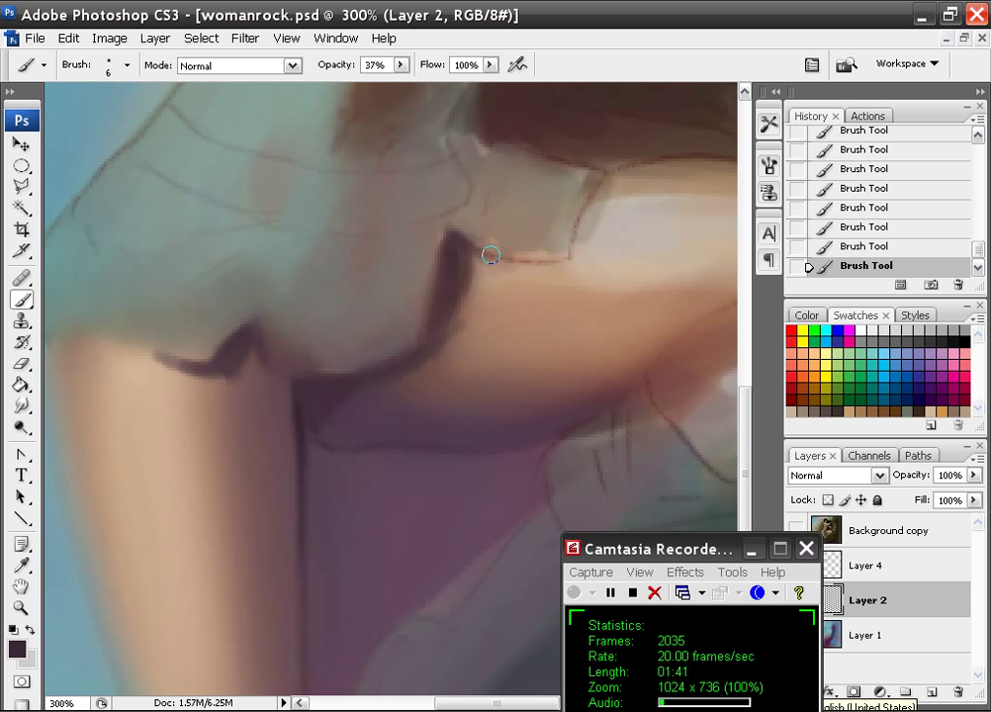
left_click_drag(491, 255, 465, 258)
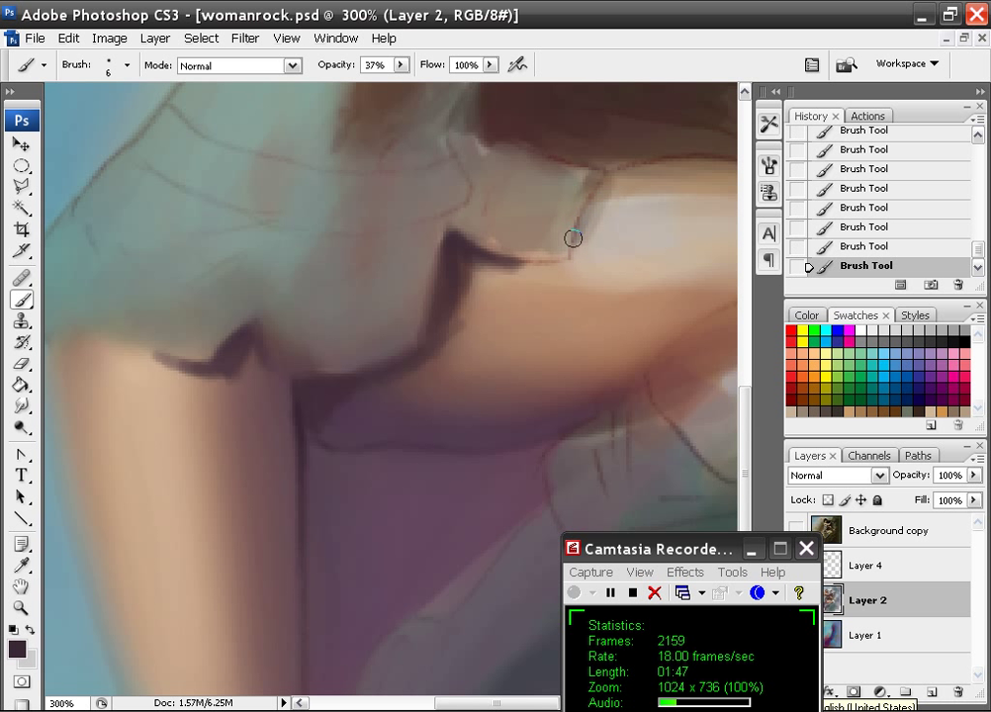
left_click_drag(572, 238, 536, 149)
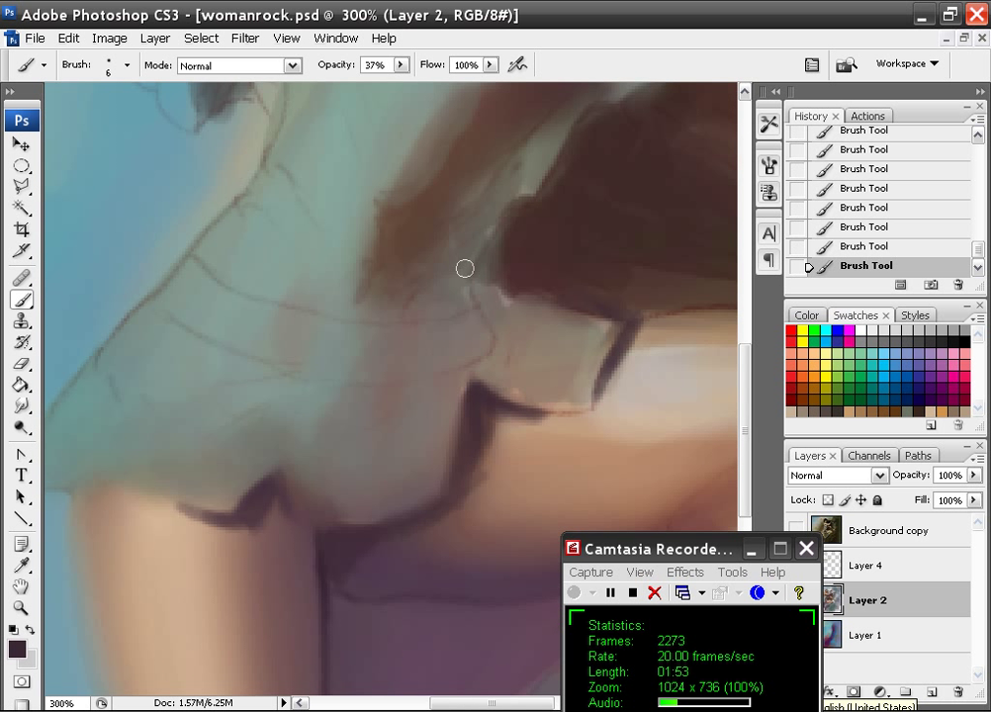
left_click_drag(465, 269, 382, 393)
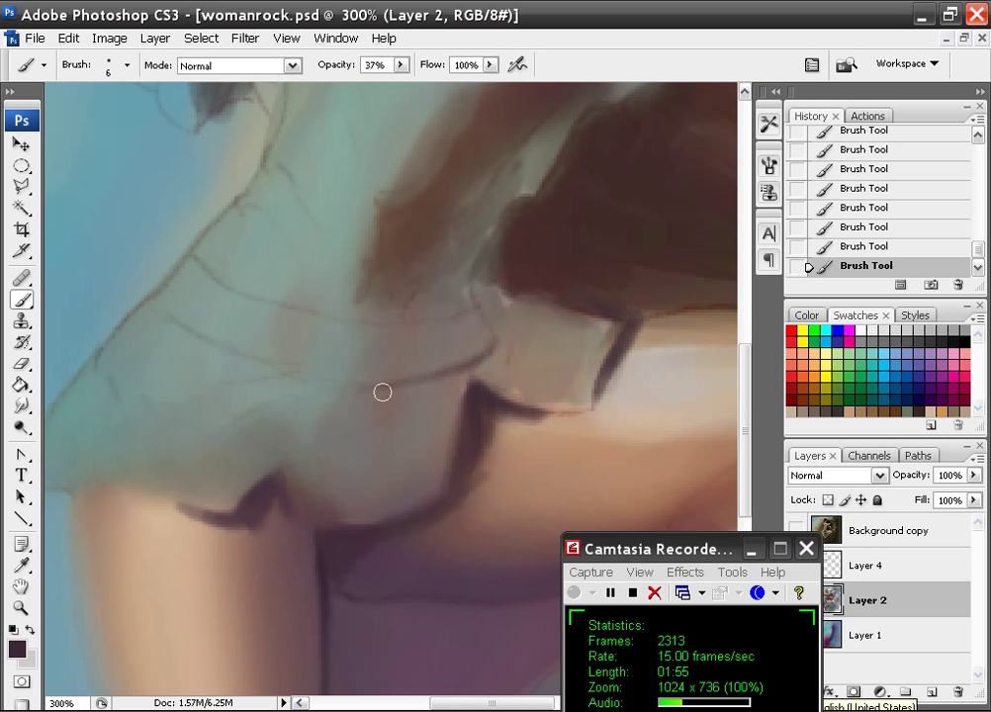
left_click_drag(383, 393, 239, 421)
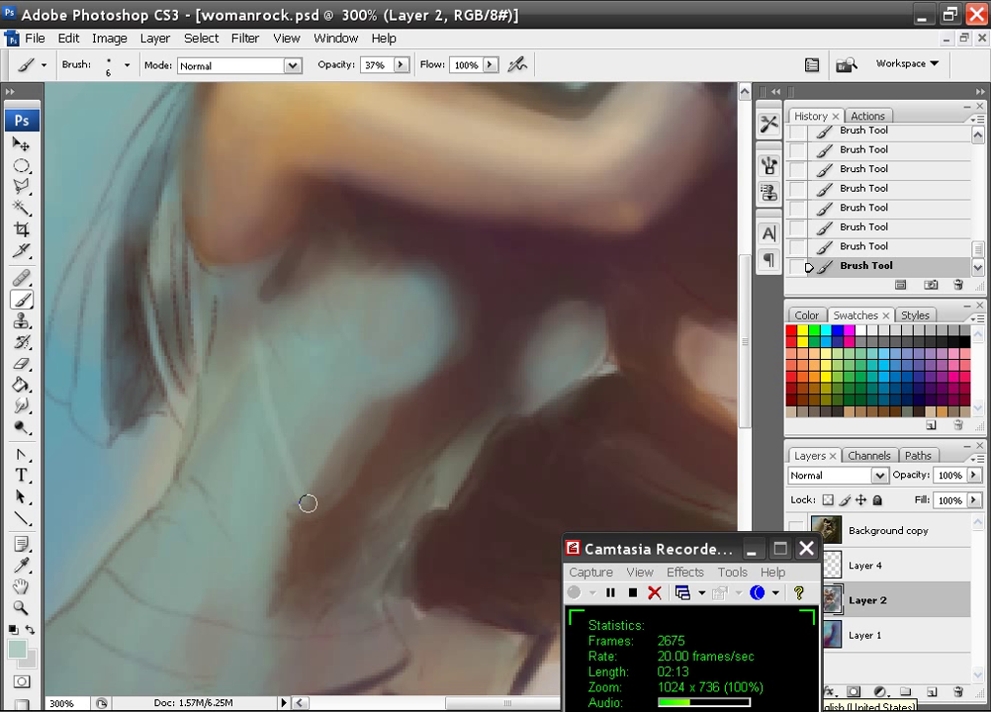
mouse_move(312, 449)
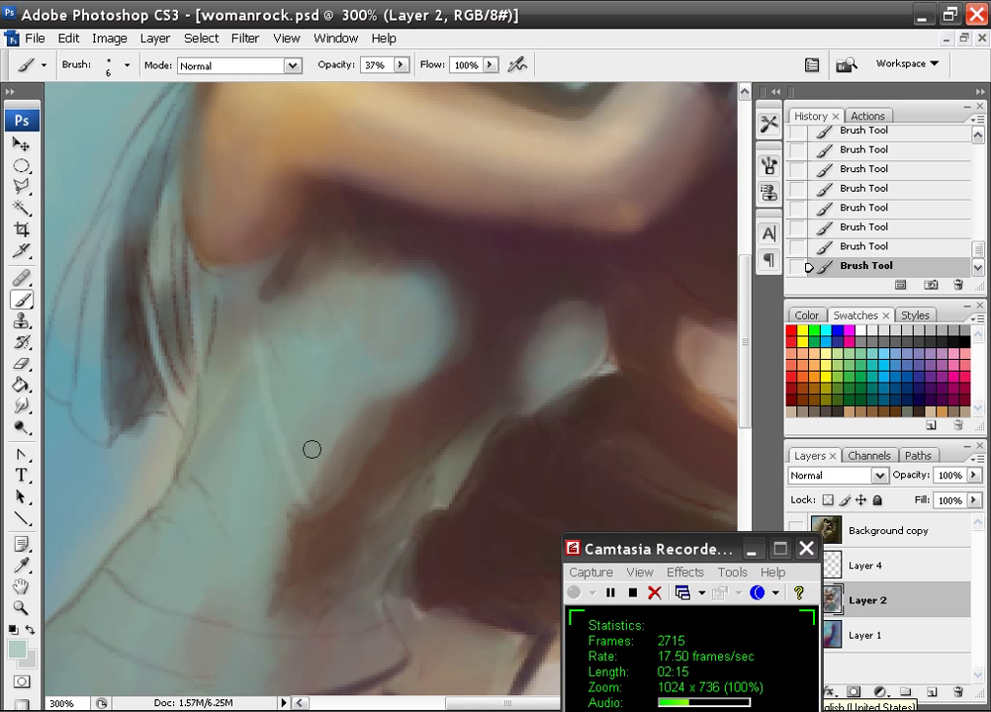
Step: Paint a thin pale blue-grey highlight stroke along the dress fold beside the hair
left_click_drag(312, 449, 307, 501)
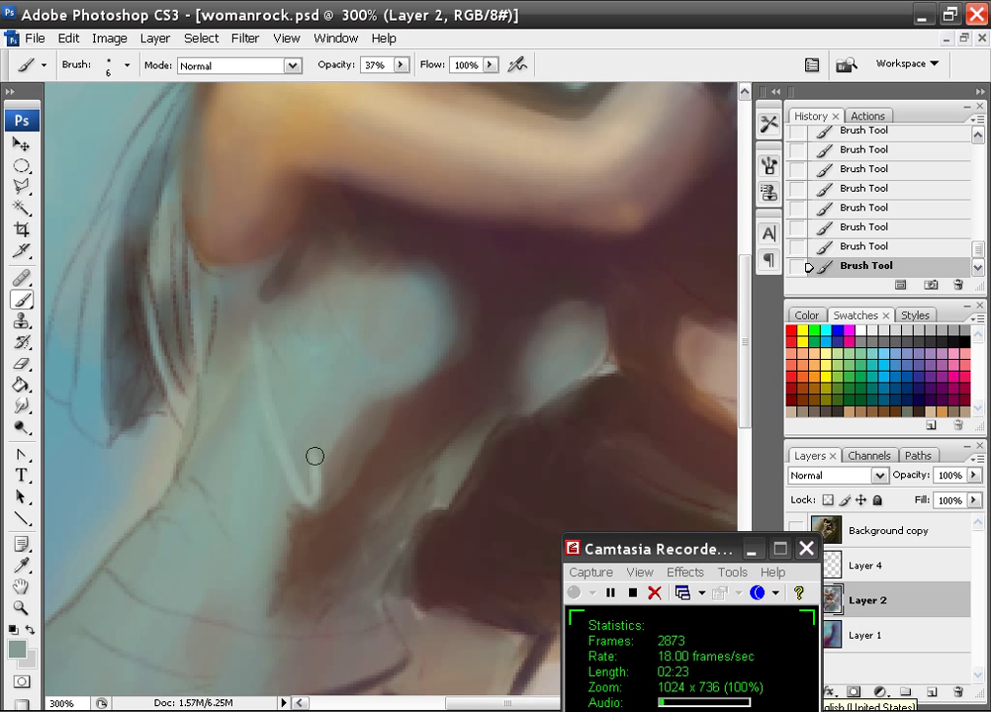
mouse_move(241, 310)
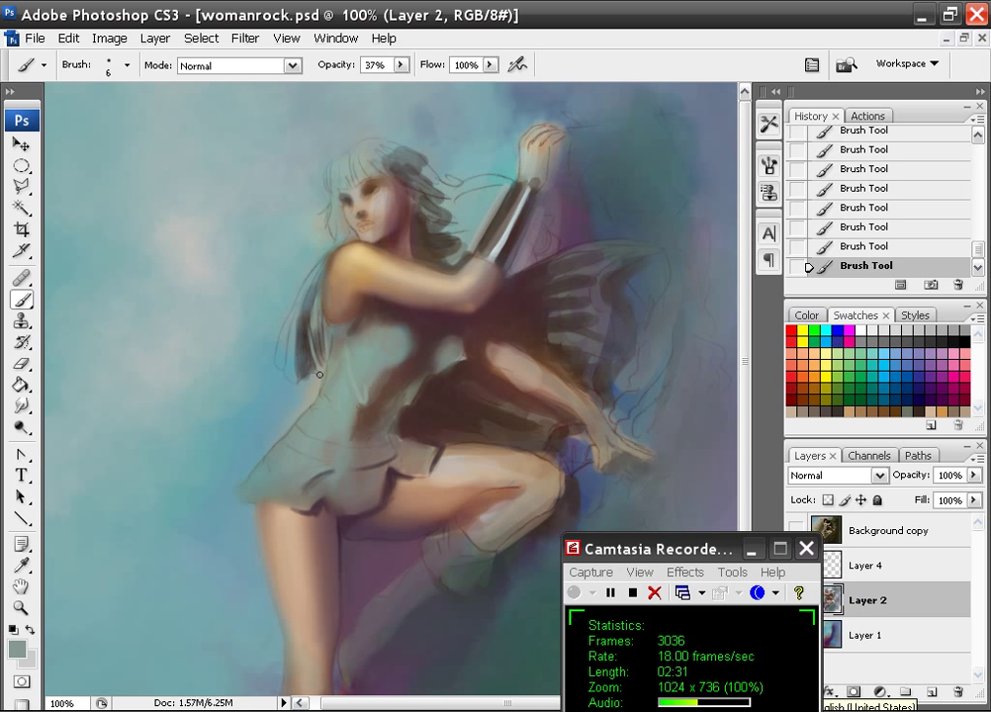
mouse_move(297, 245)
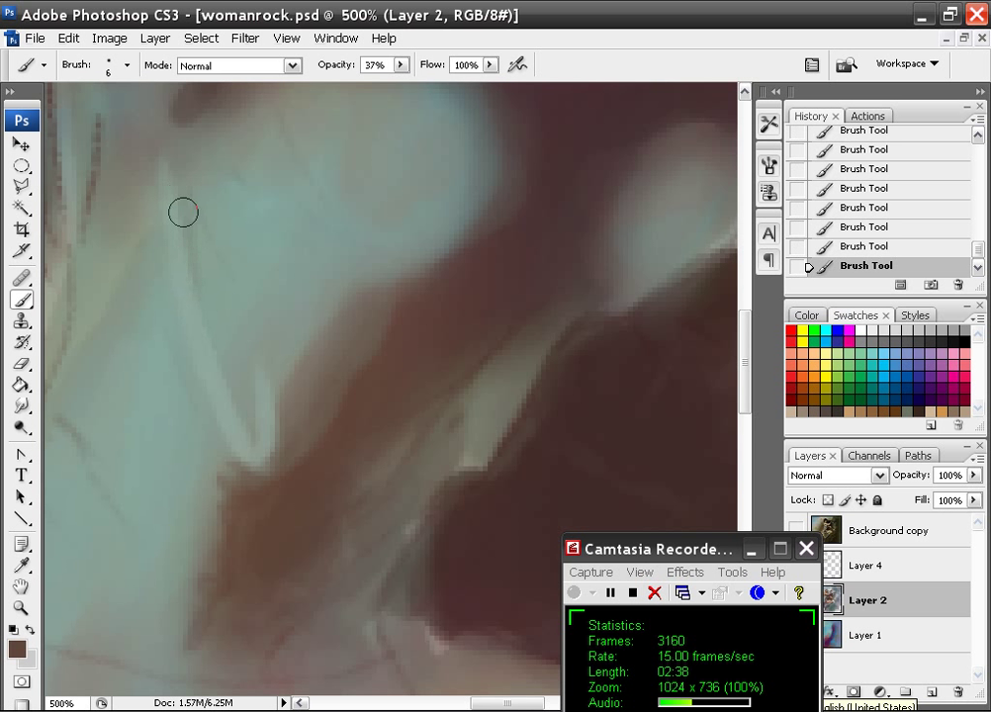
Step: Paint a dark crease with a pale highlight rim along the dress fold, then sample the pale blue
left_click_drag(183, 212, 250, 418)
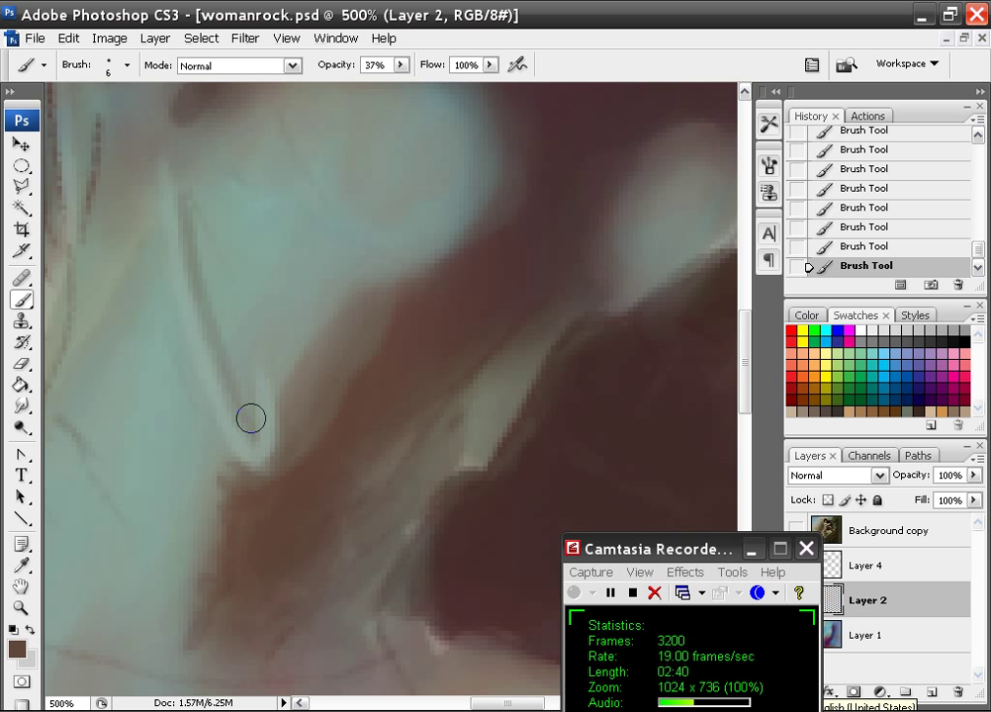
left_click_drag(251, 418, 246, 426)
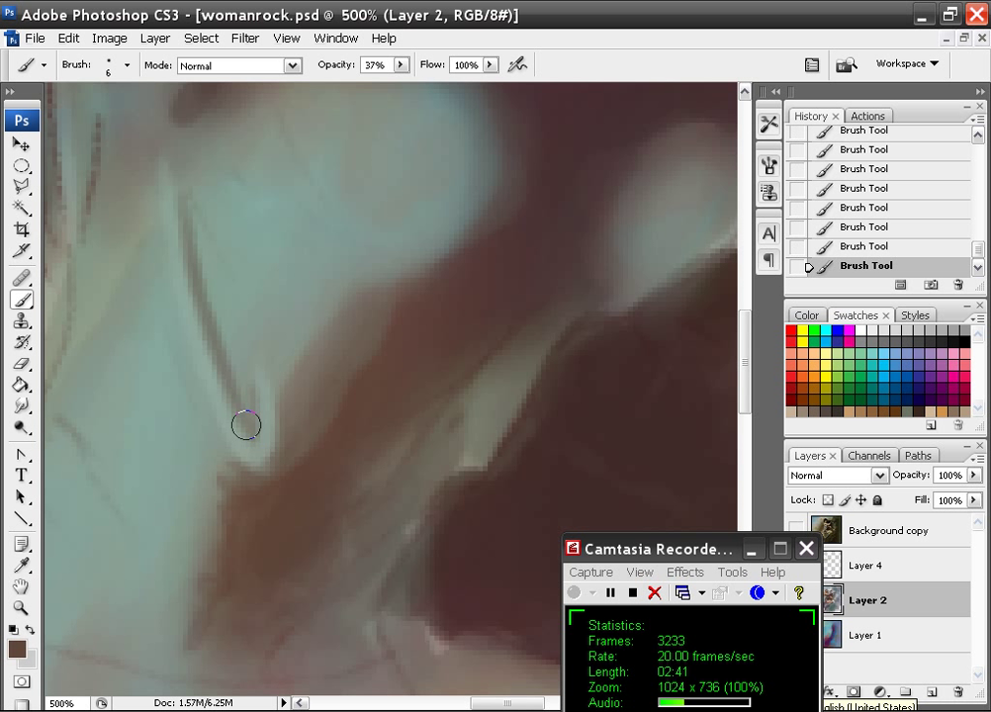
left_click_drag(245, 425, 270, 470)
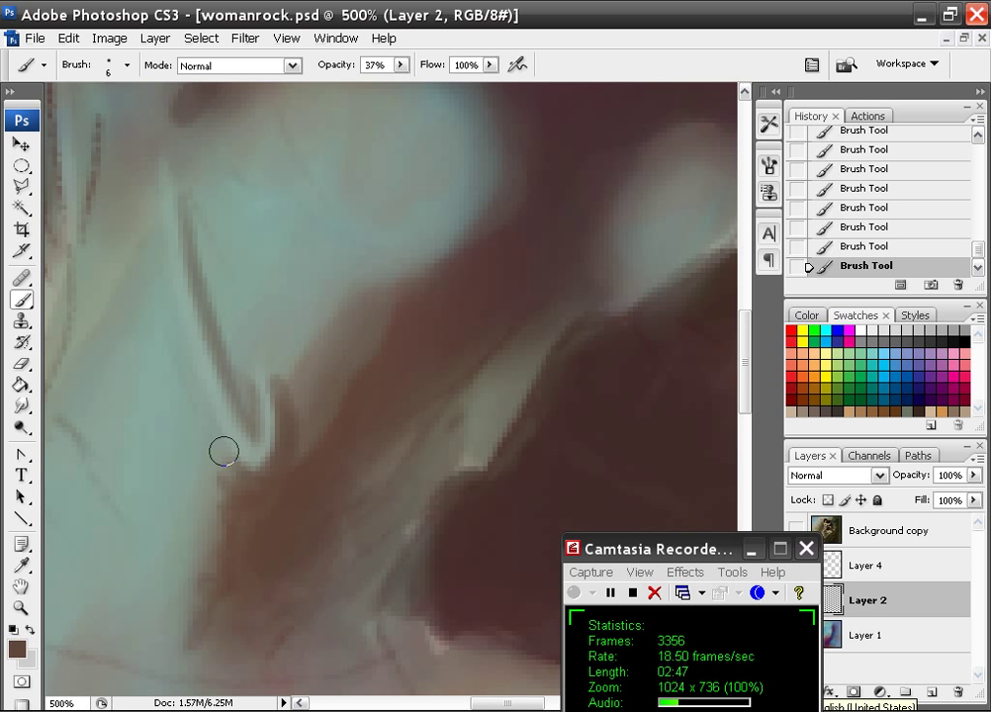
left_click_drag(223, 453, 196, 260)
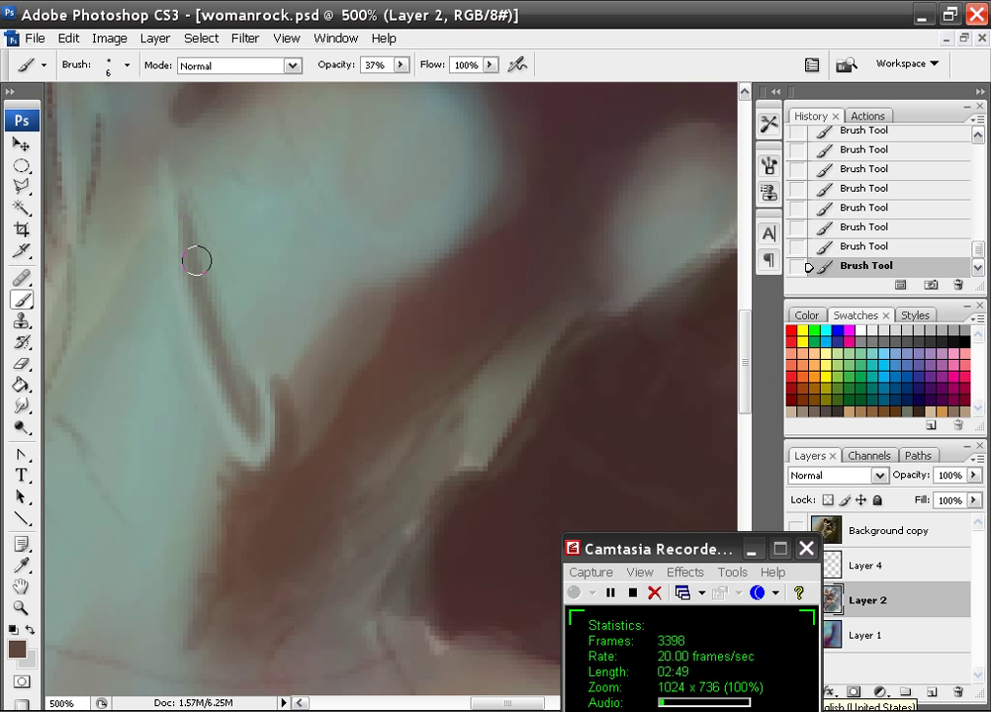
left_click_drag(196, 260, 228, 300)
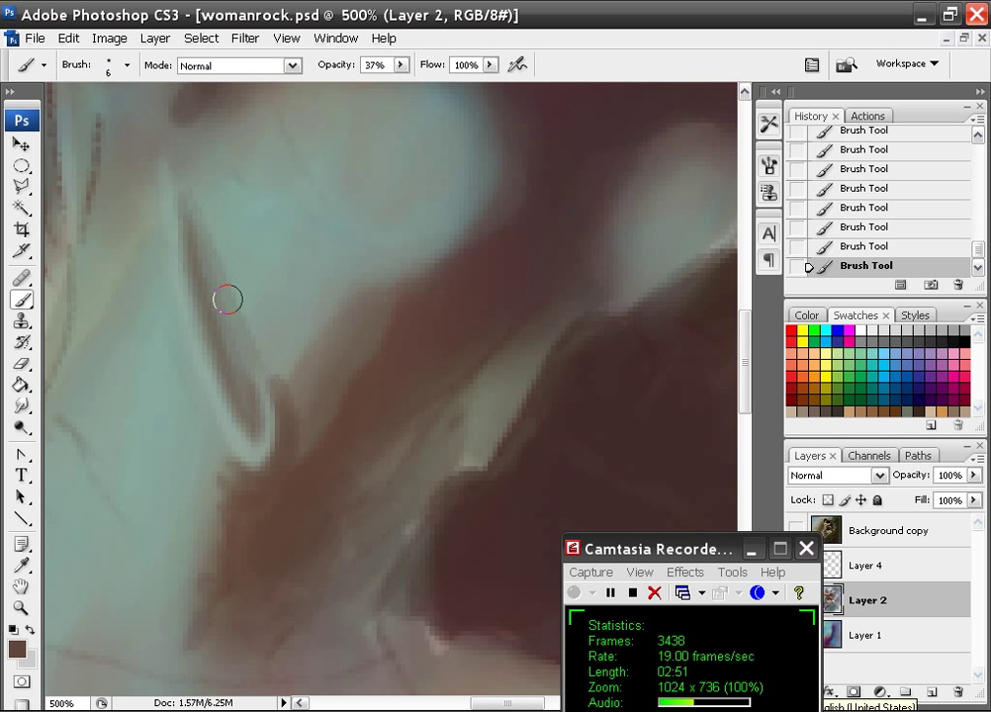
left_click_drag(228, 299, 200, 259)
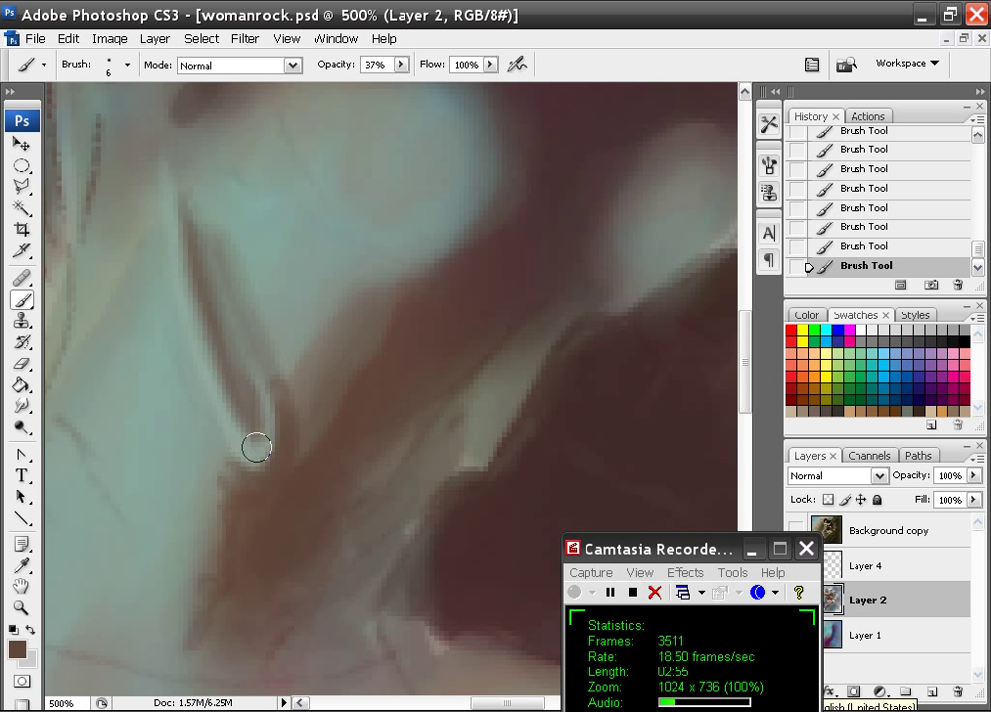
left_click_drag(256, 448, 267, 492)
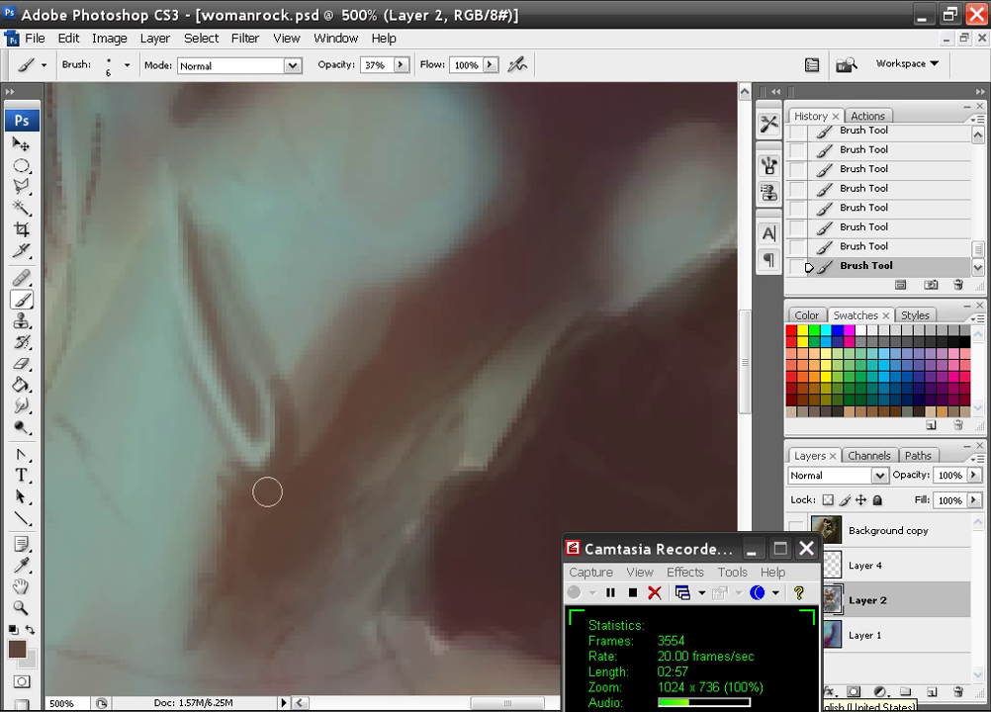
mouse_move(201, 395)
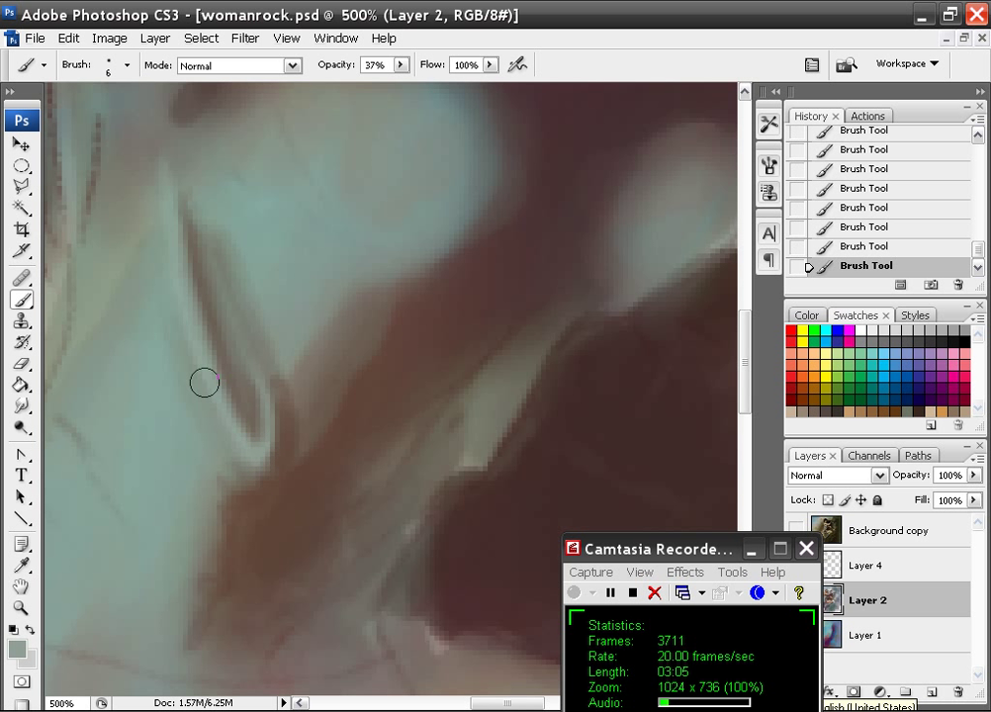
mouse_move(156, 236)
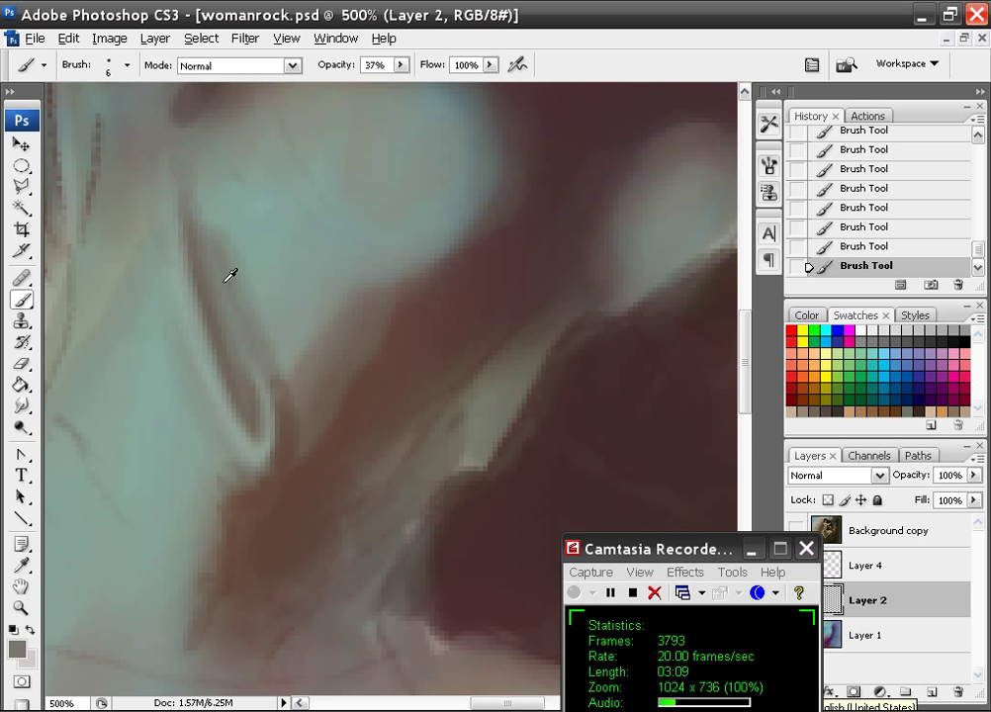
left_click(214, 272)
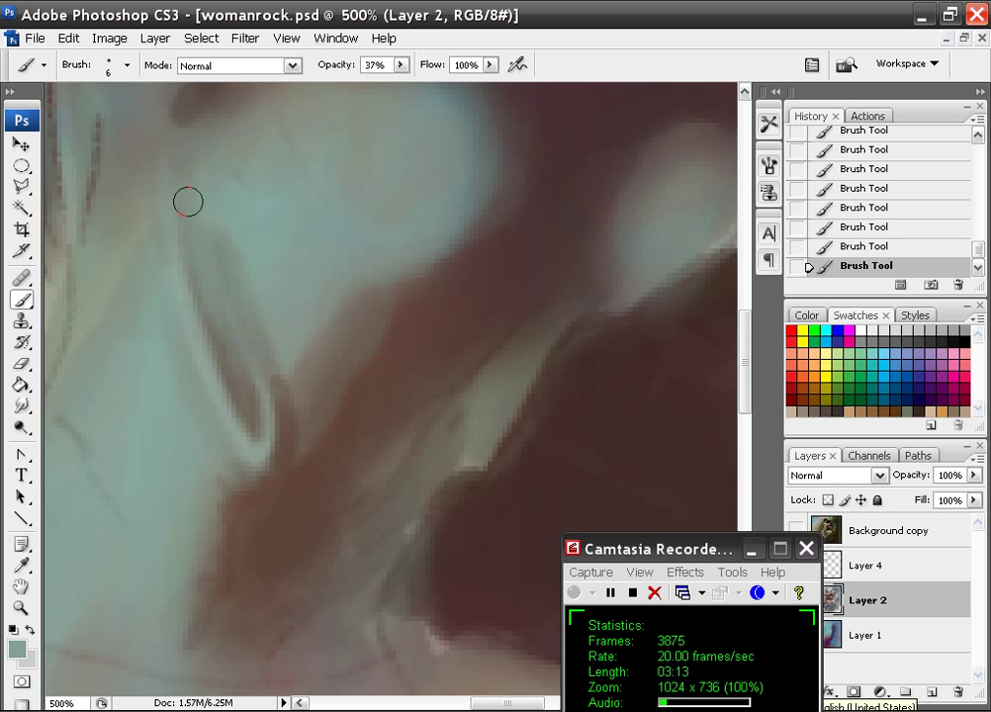
Step: Switch to an 11 px hard round brush and paint brown shadow along the pale blue shapes
left_click(123, 65)
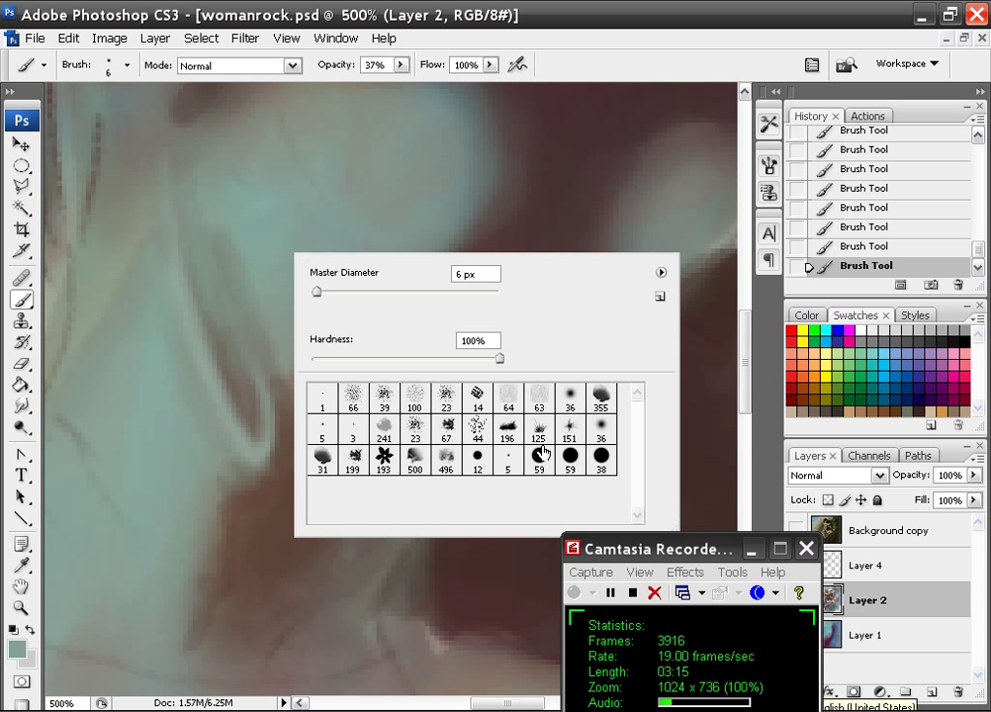
left_click(601, 460)
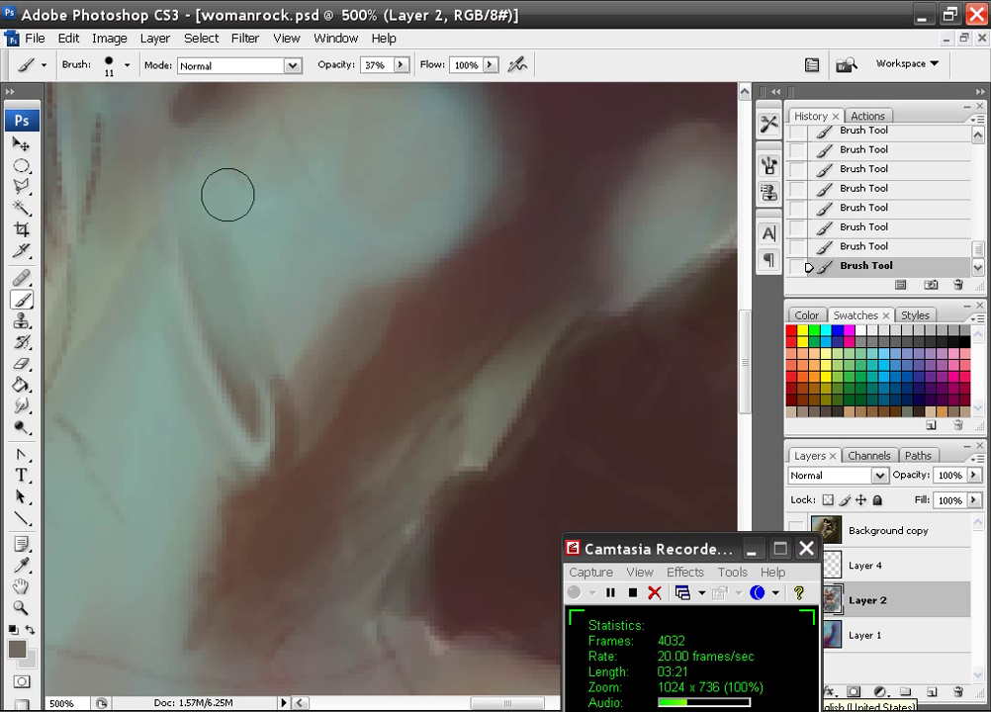
mouse_move(310, 418)
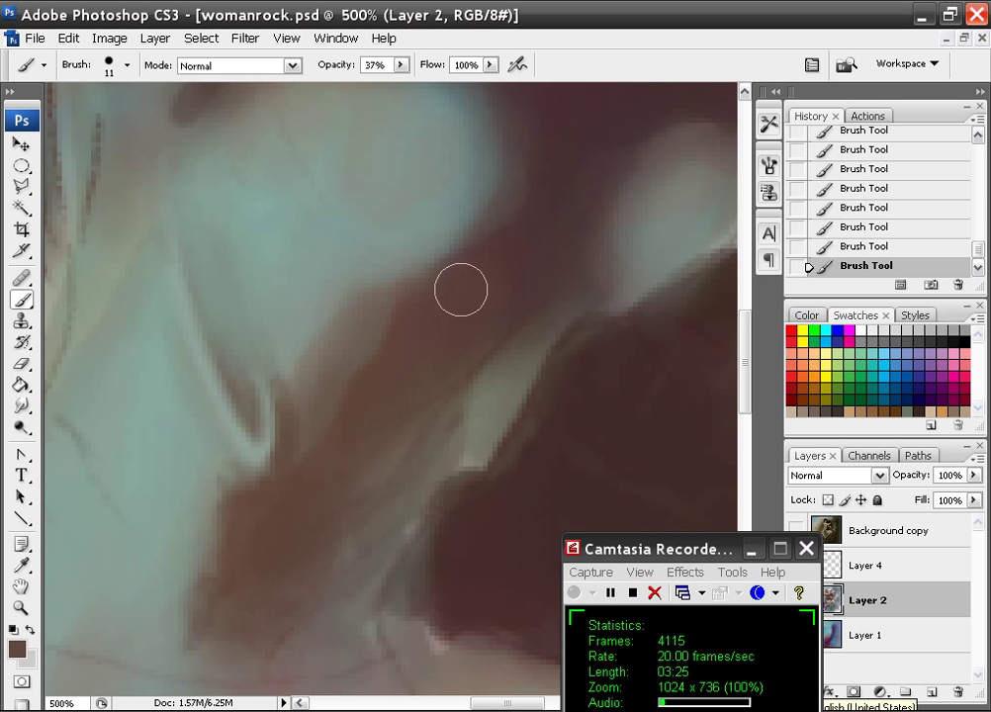
left_click_drag(460, 289, 309, 502)
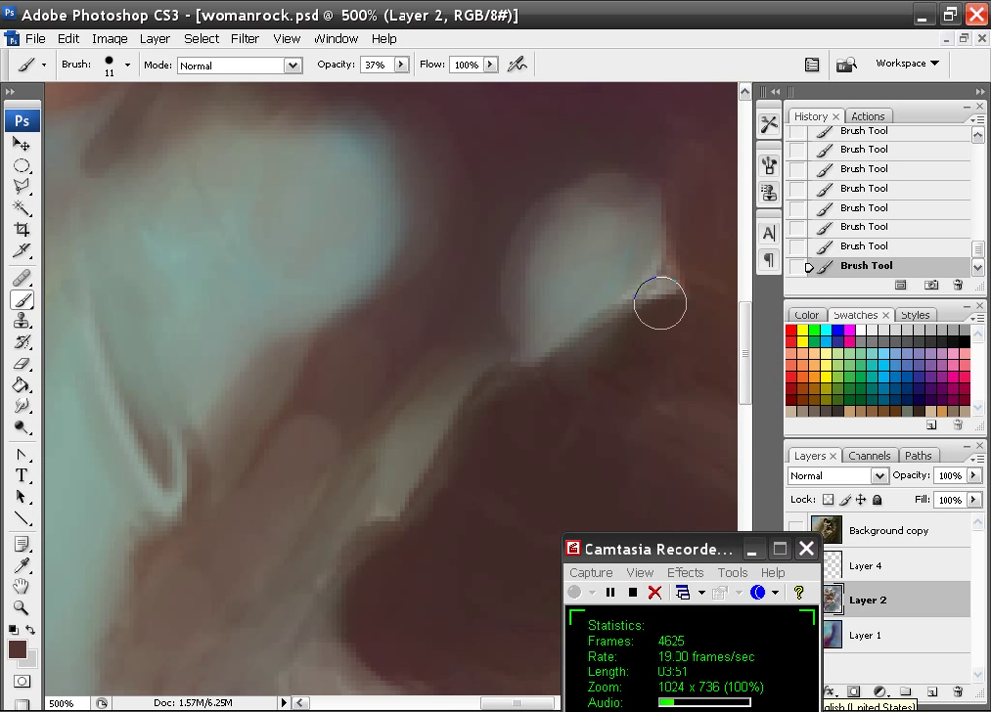
left_click_drag(660, 303, 512, 442)
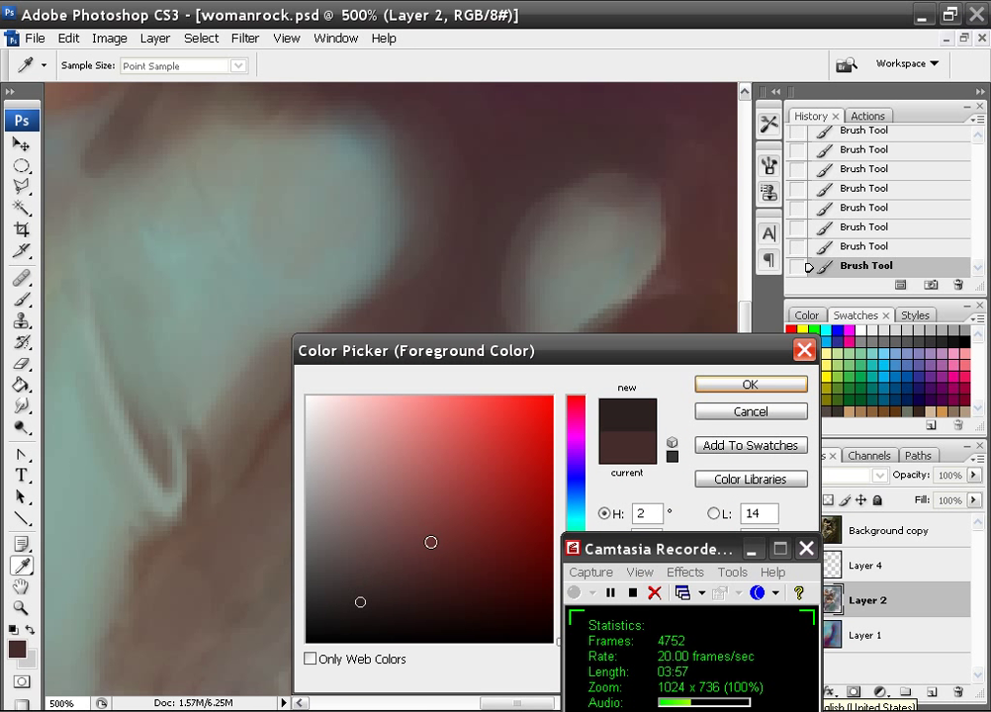
Step: Set a darker brown and fill in deep shadow around and below the pale oval
left_click(750, 384)
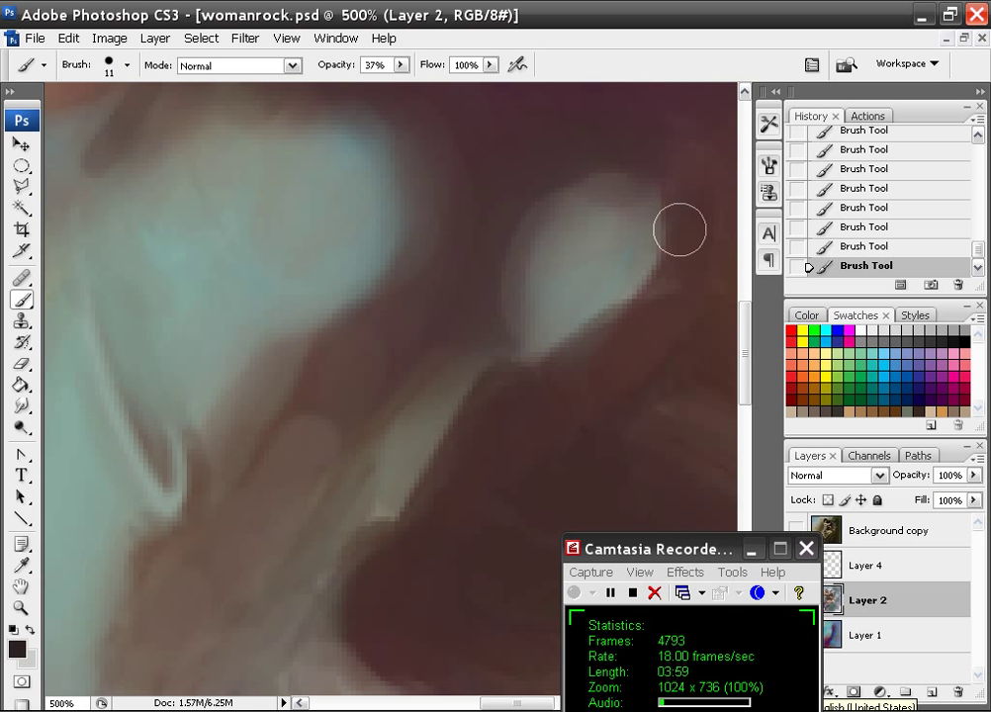
left_click_drag(681, 230, 623, 356)
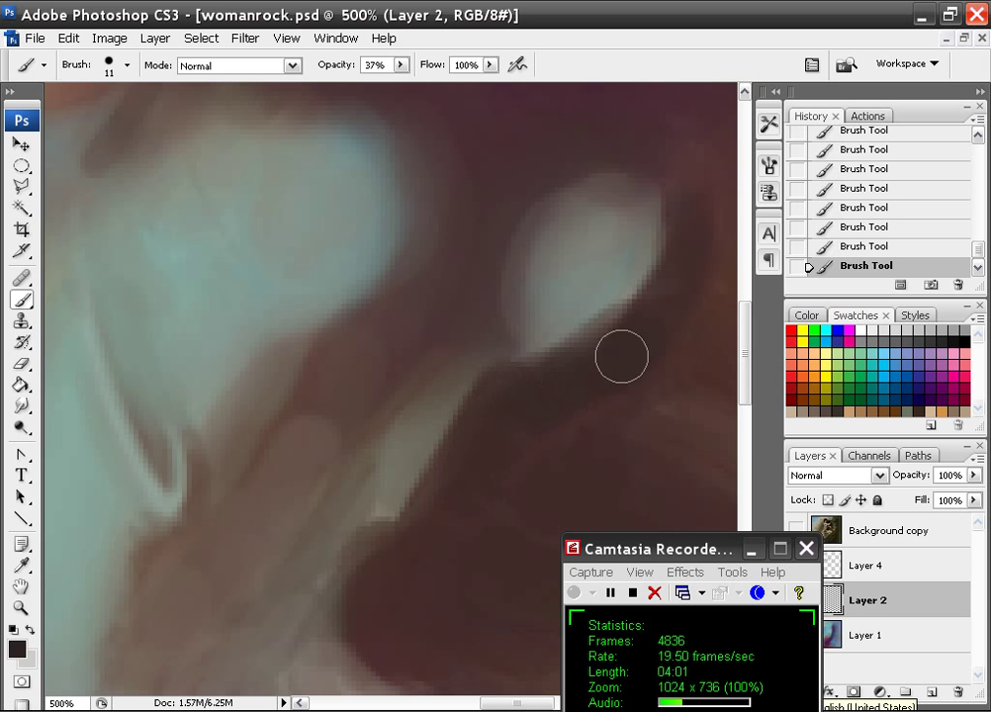
left_click_drag(622, 357, 388, 554)
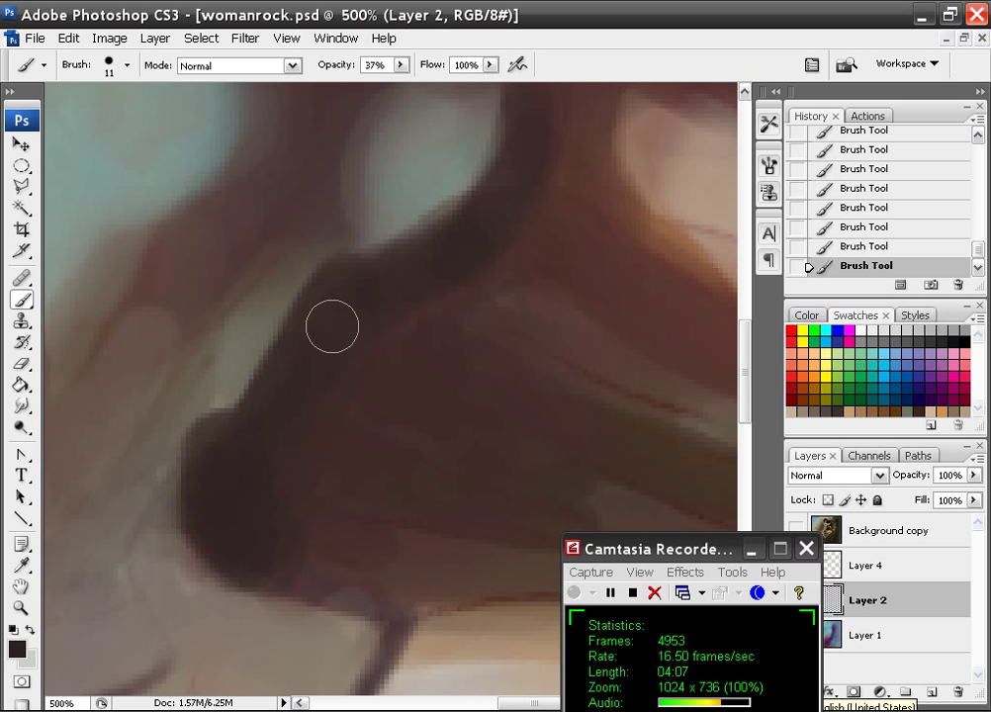
left_click_drag(332, 326, 475, 337)
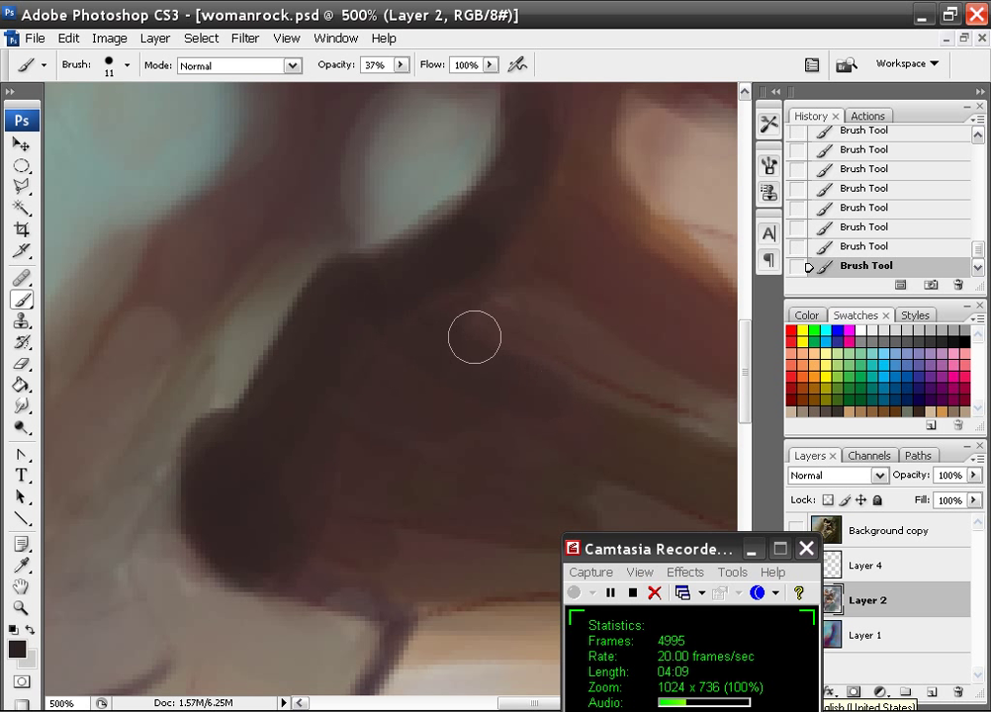
left_click_drag(475, 337, 400, 373)
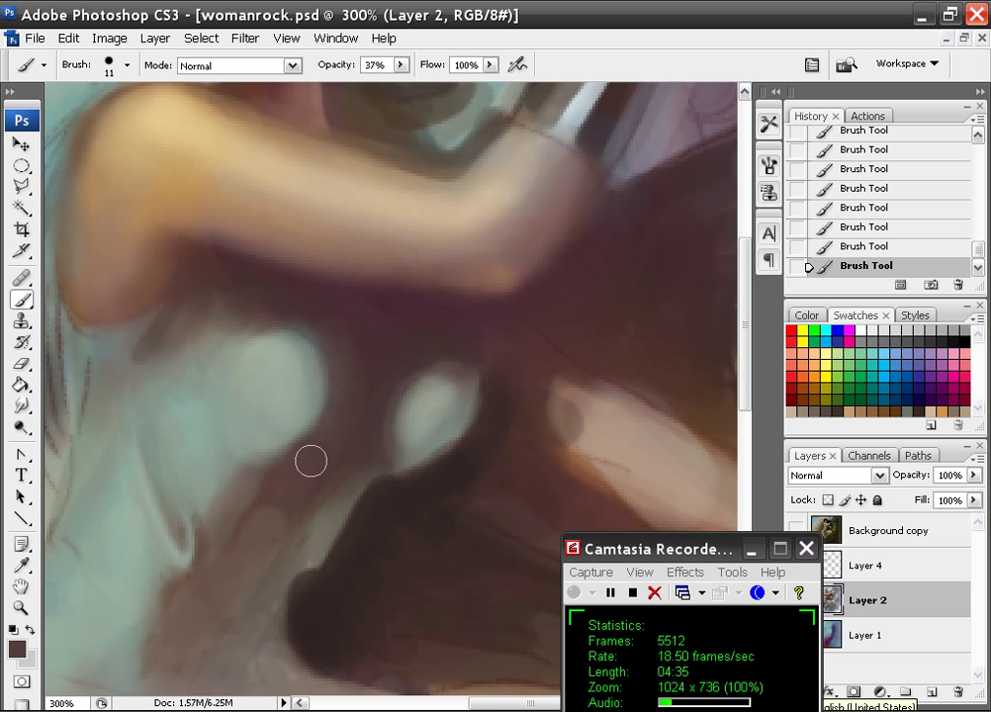
Step: Paint deep brown along the arm's lower edge and around the pale blue oval highlights
left_click_drag(309, 461, 306, 360)
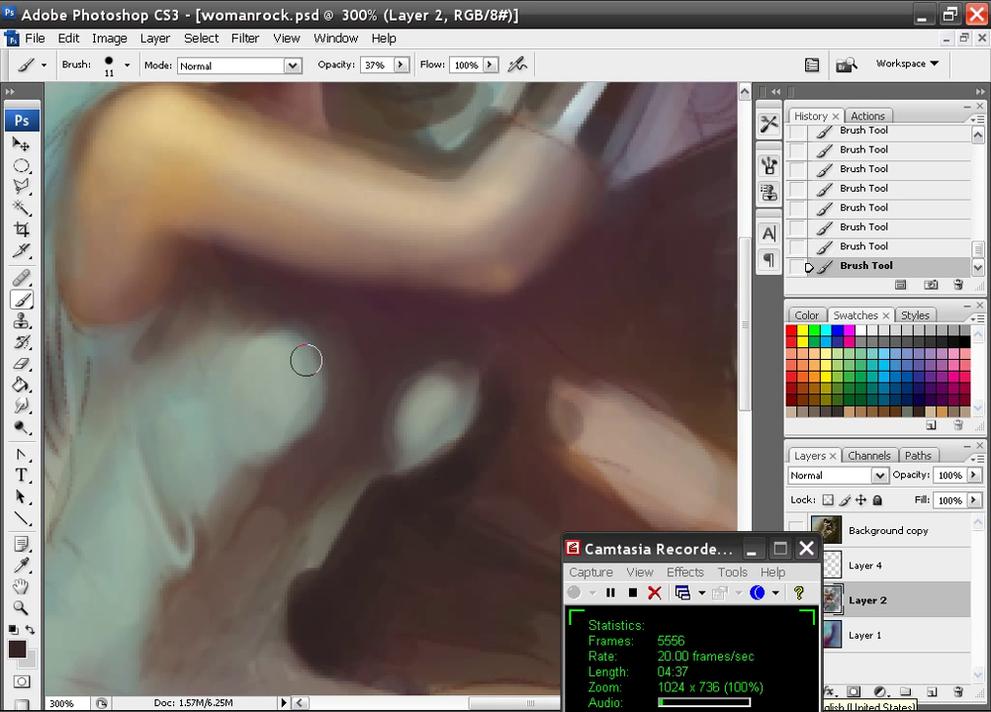
left_click_drag(307, 360, 315, 302)
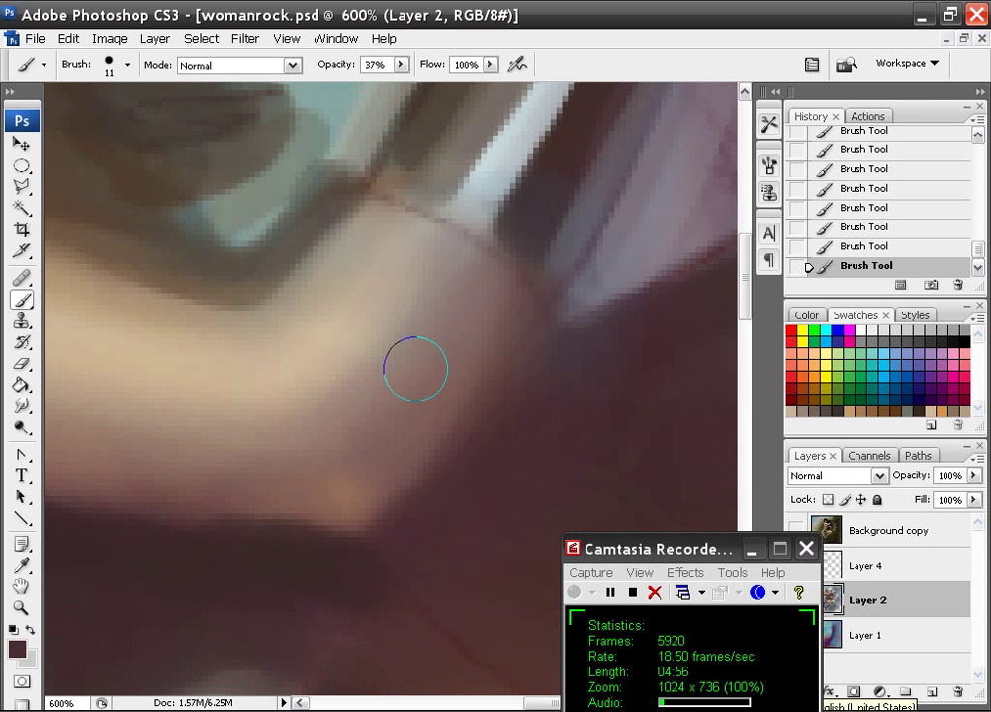
left_click_drag(416, 370, 554, 341)
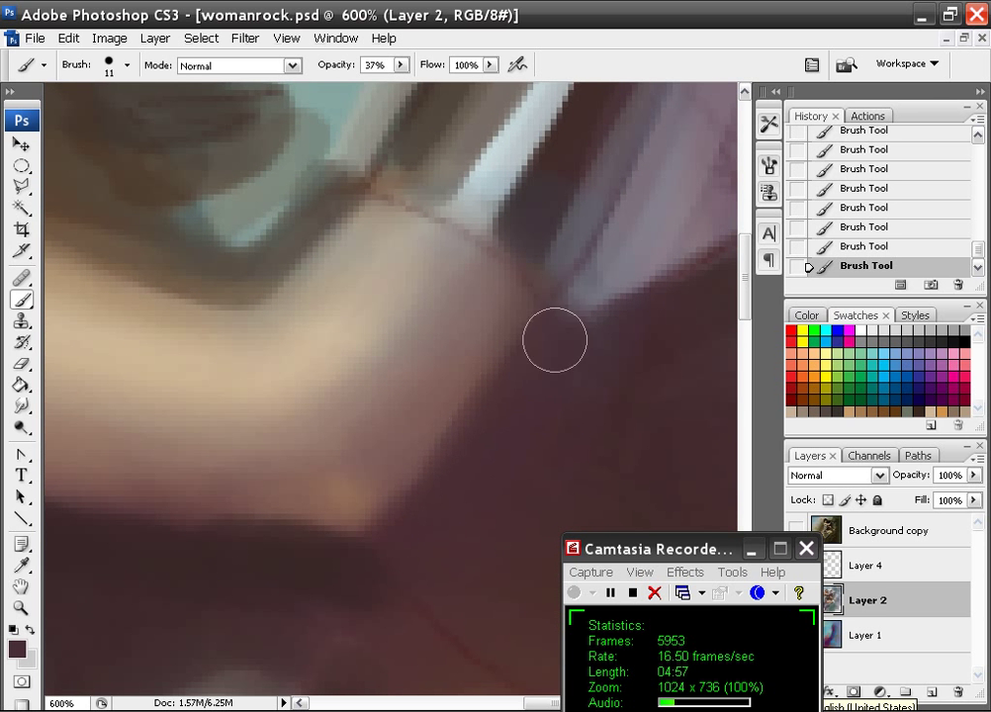
left_click_drag(555, 340, 379, 556)
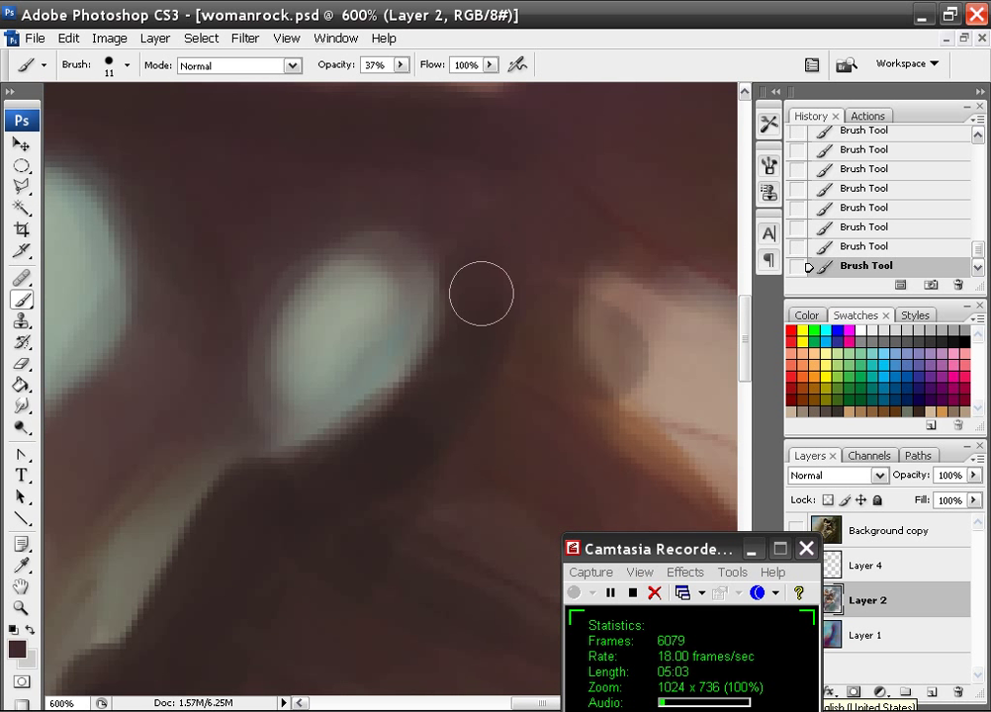
left_click_drag(482, 293, 387, 415)
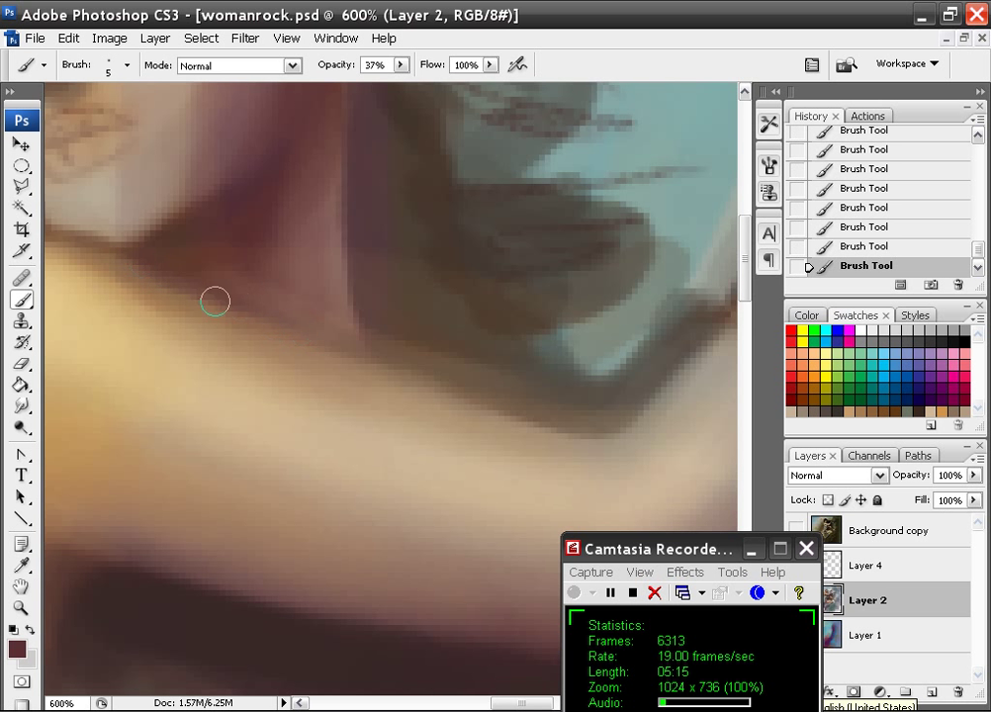
Step: Paint a thin dark reddish-brown line along the arm's upper edge beneath the blue-grey fabric
left_click_drag(216, 301, 303, 326)
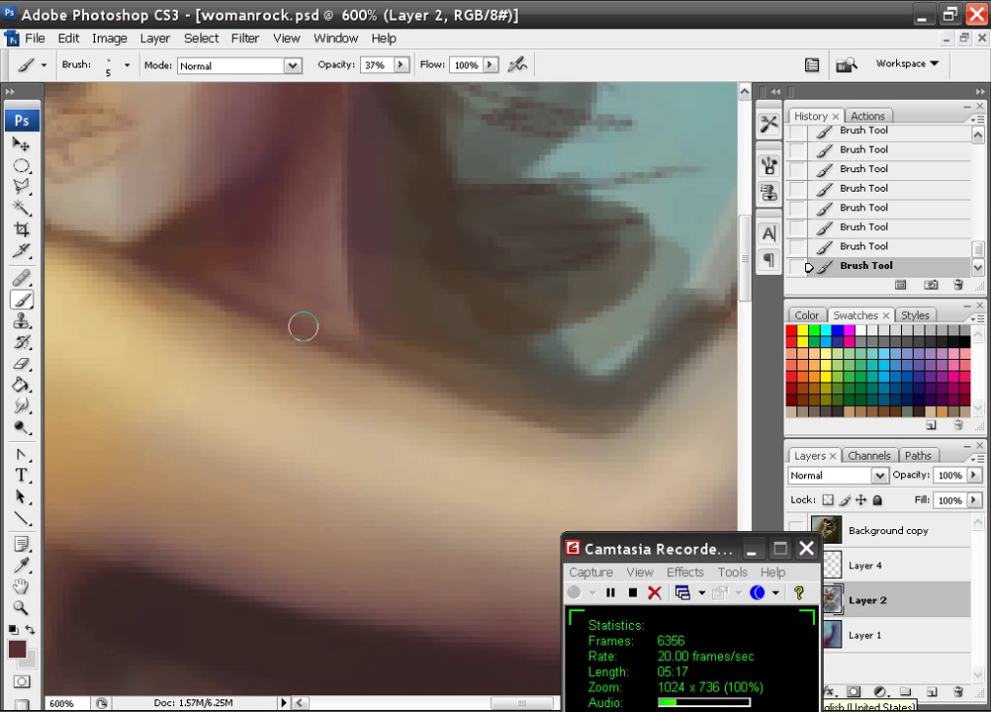
left_click_drag(303, 326, 637, 367)
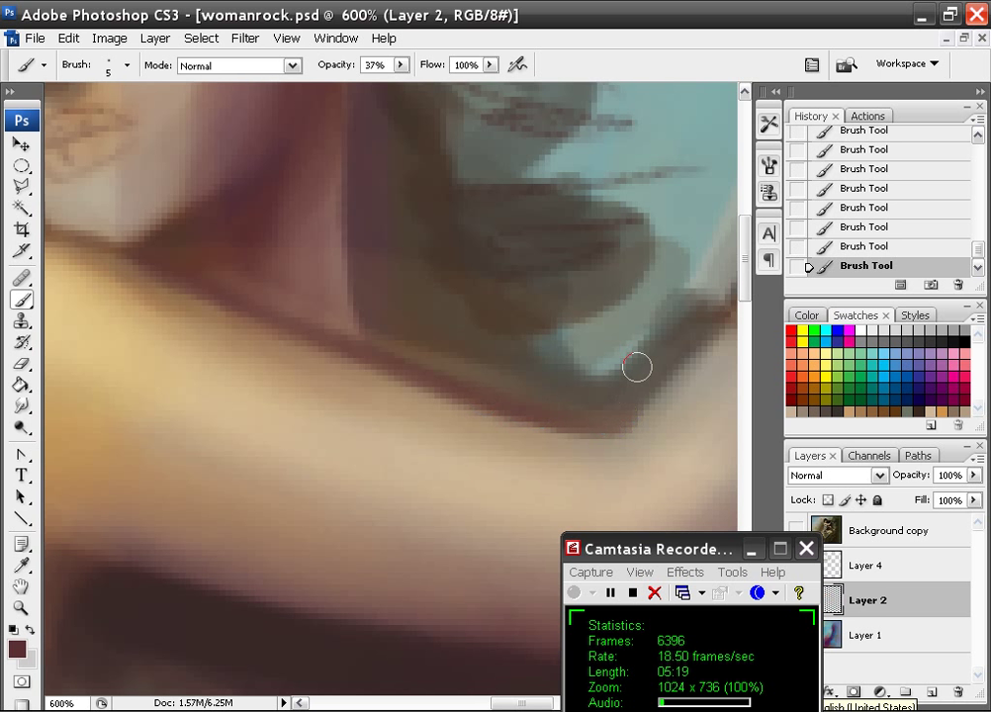
left_click_drag(637, 367, 583, 347)
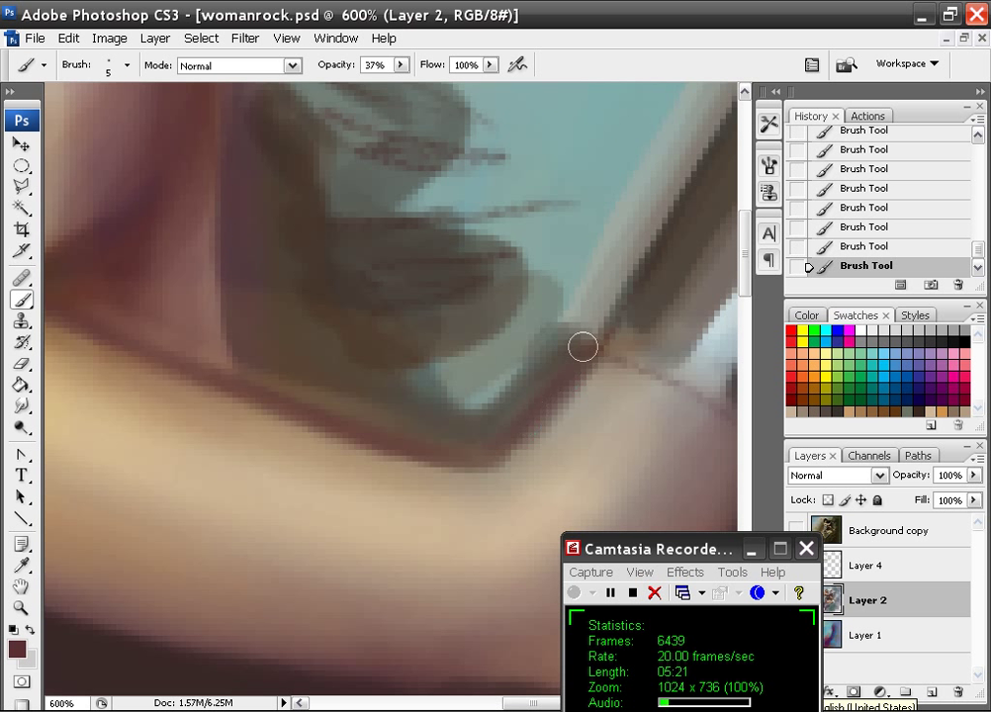
left_click_drag(584, 347, 554, 323)
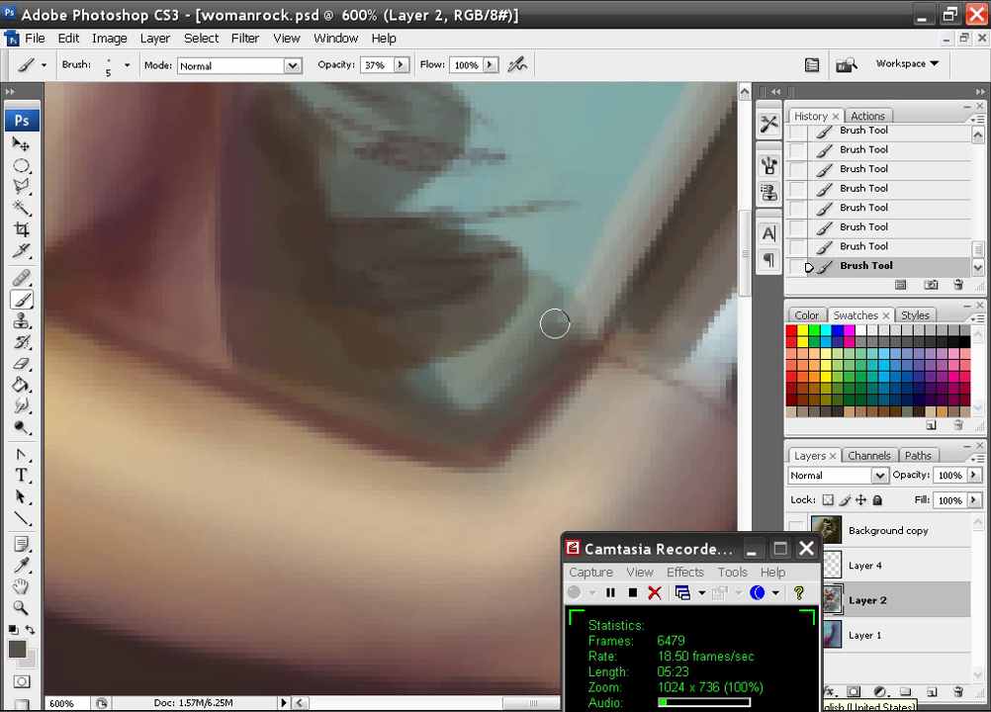
left_click_drag(556, 323, 249, 368)
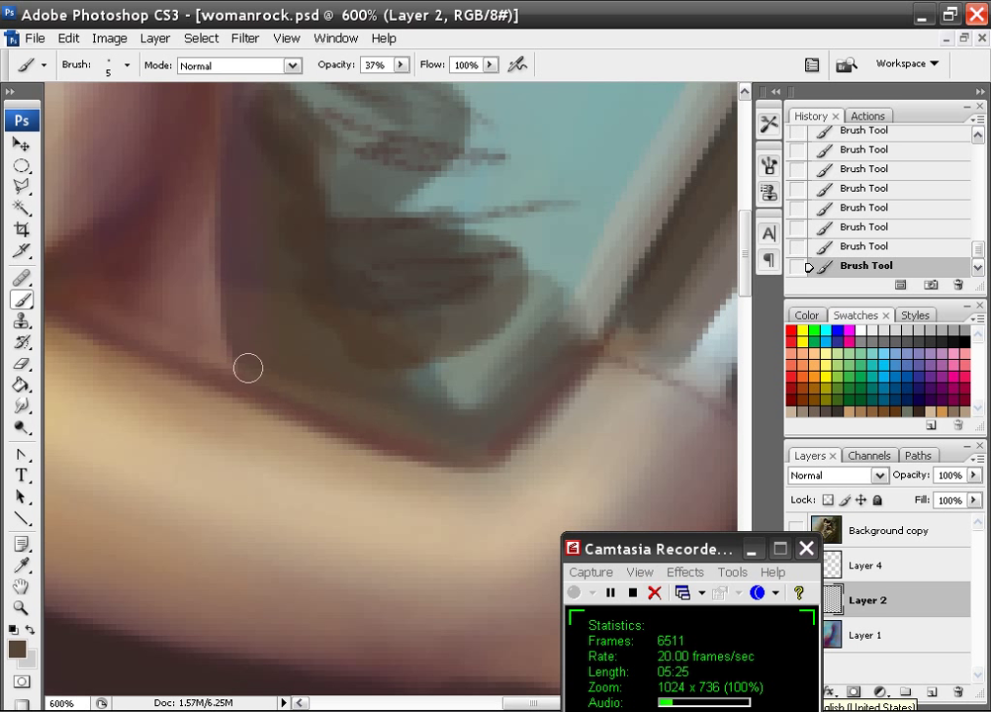
left_click_drag(248, 368, 244, 202)
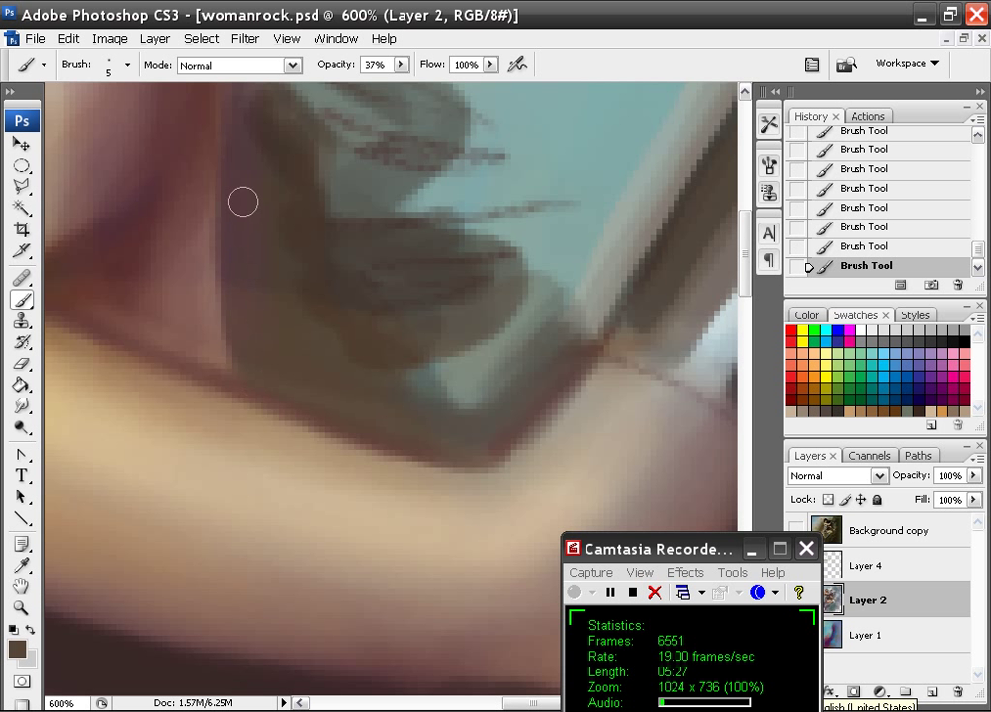
mouse_move(282, 197)
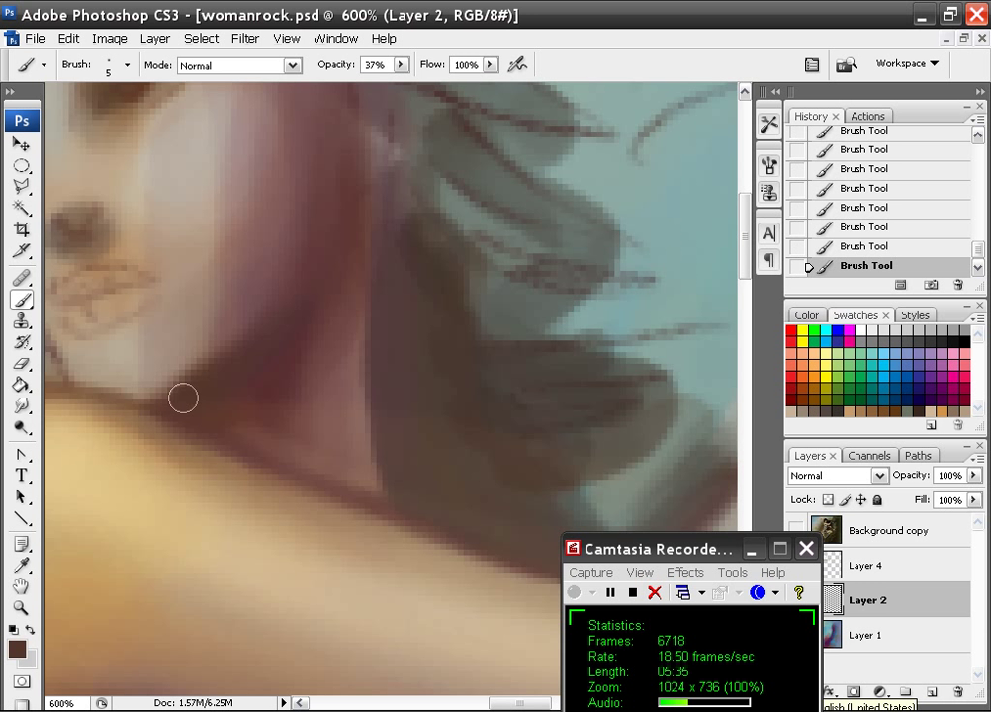
mouse_move(324, 202)
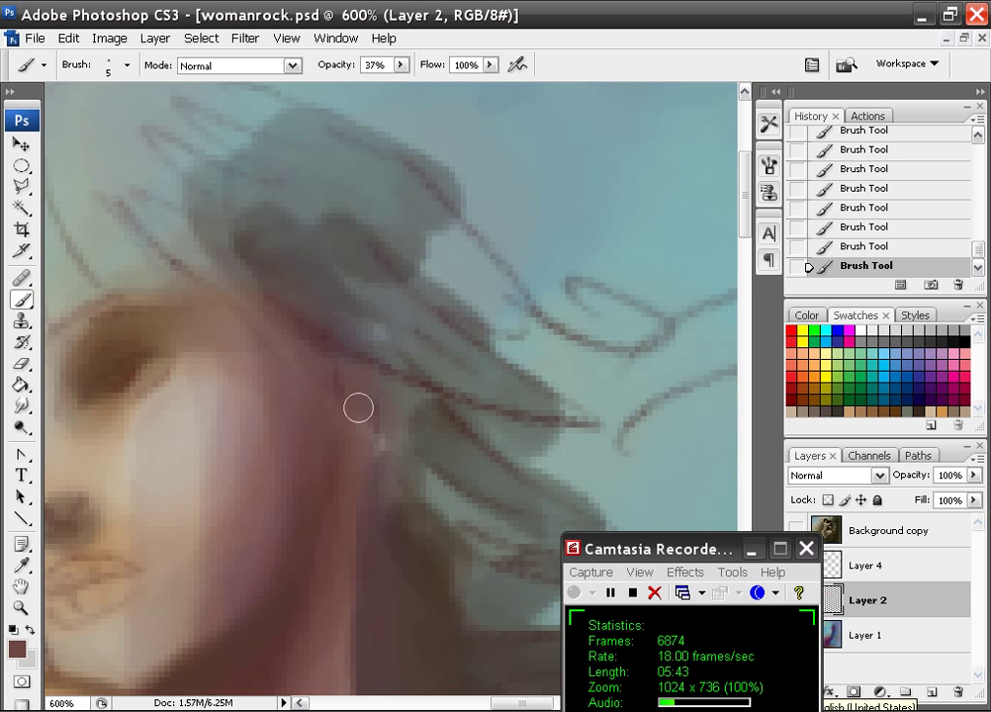
Step: Shade the hair edge, smooth and lighten the forehead, reshape the lips and blend the hairline
left_click_drag(360, 408, 470, 428)
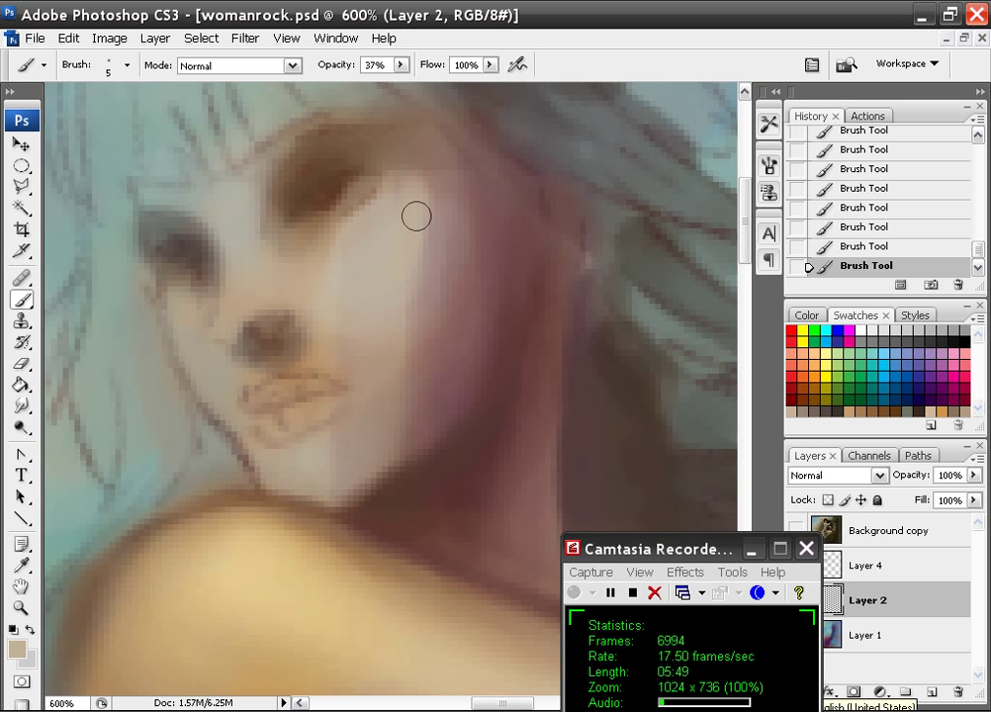
left_click_drag(417, 217, 375, 272)
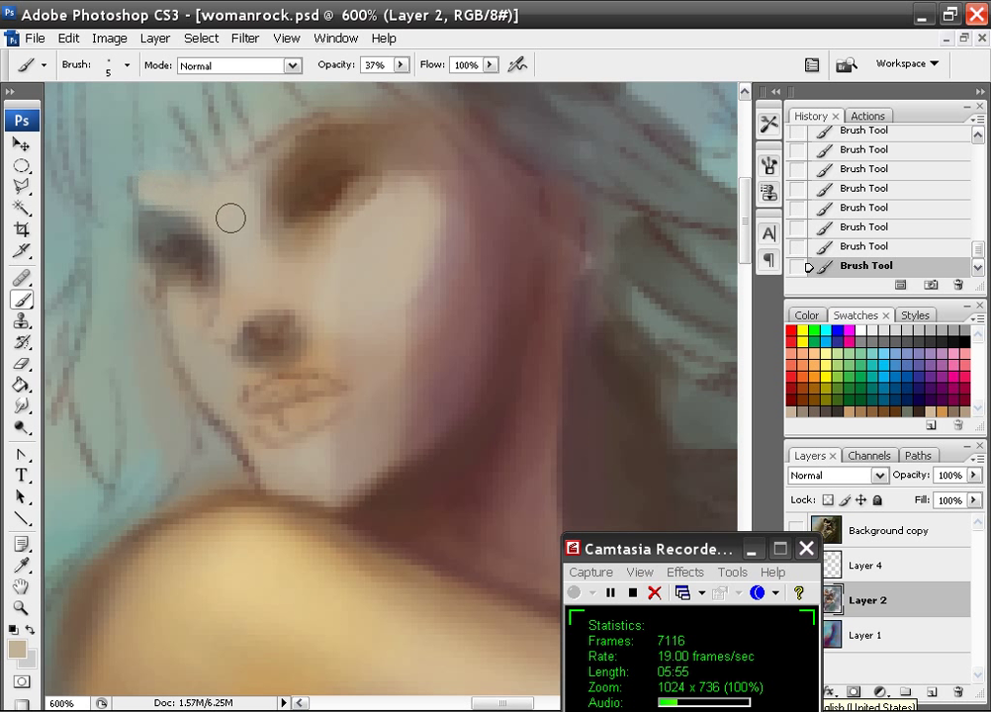
left_click_drag(229, 218, 209, 375)
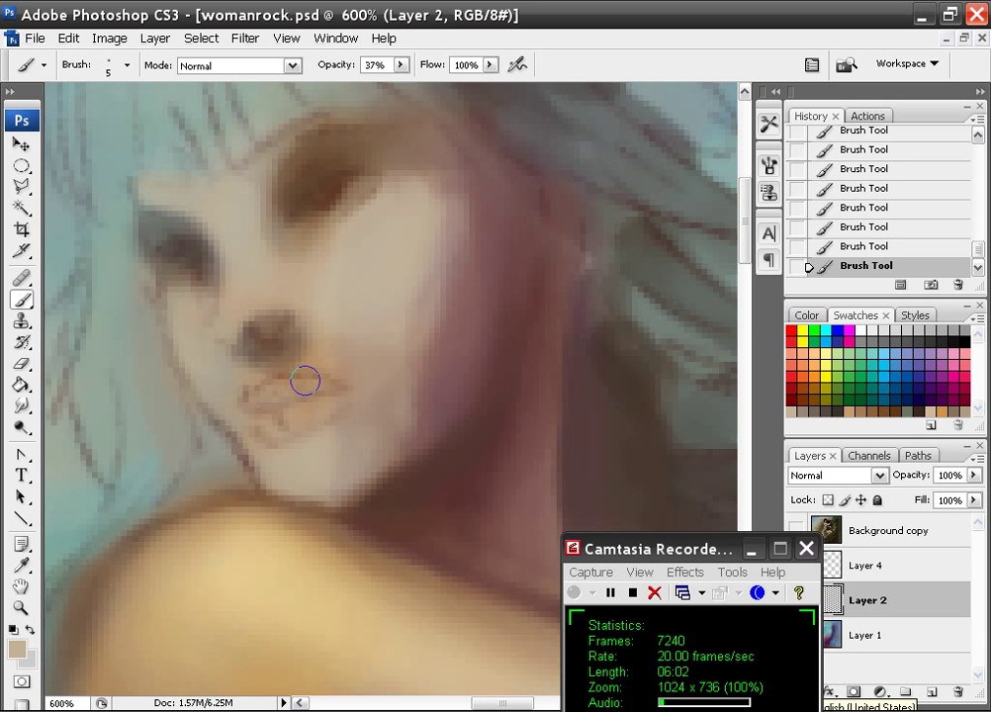
left_click_drag(305, 381, 280, 417)
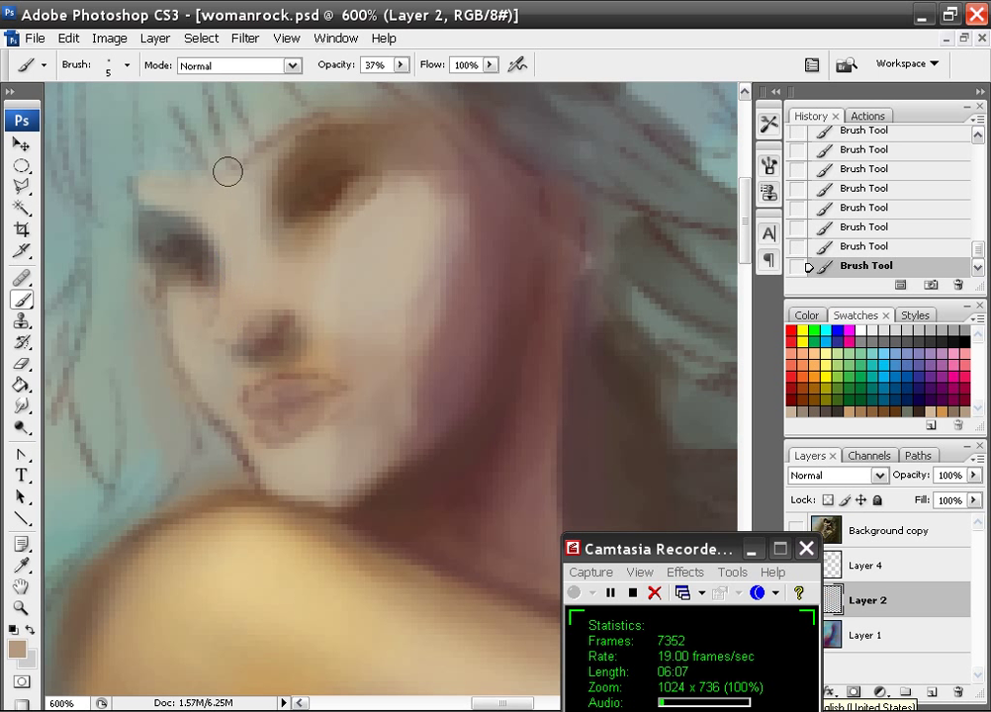
left_click_drag(227, 171, 189, 273)
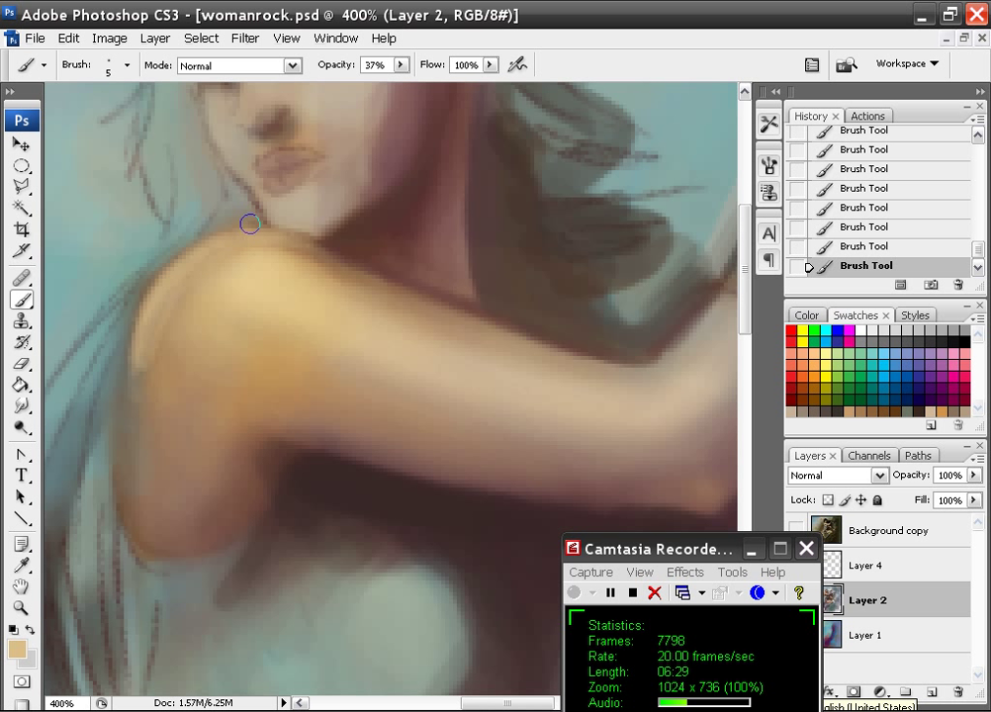
Step: Soften the chin-shoulder shadow, paint a warm shoulder highlight and blend the upper arm shading
left_click_drag(251, 223, 145, 344)
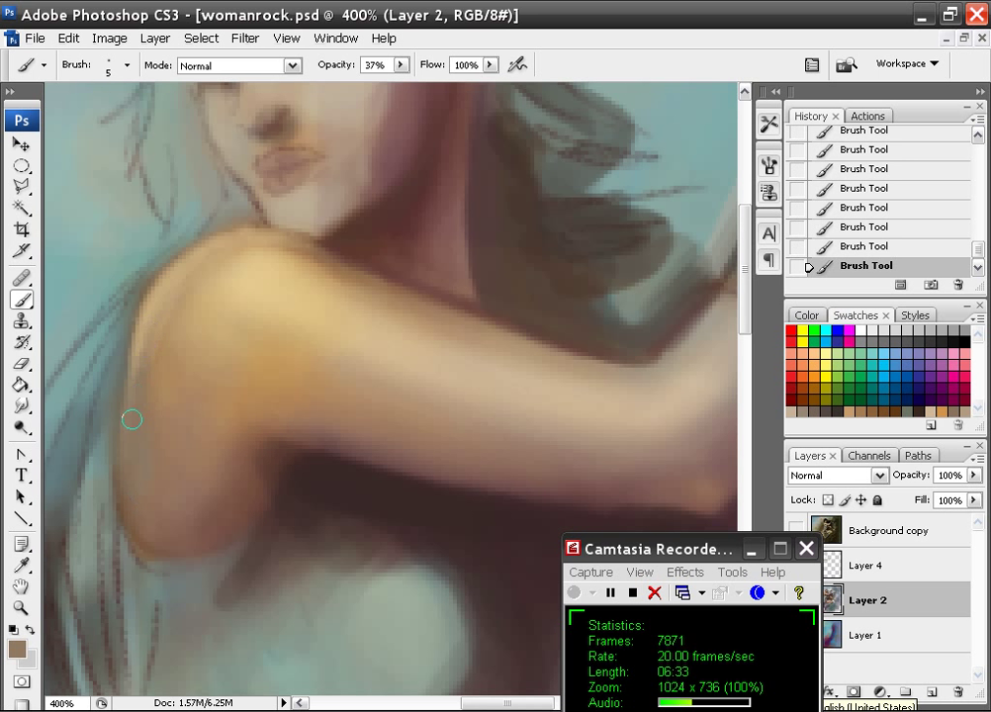
left_click(126, 65)
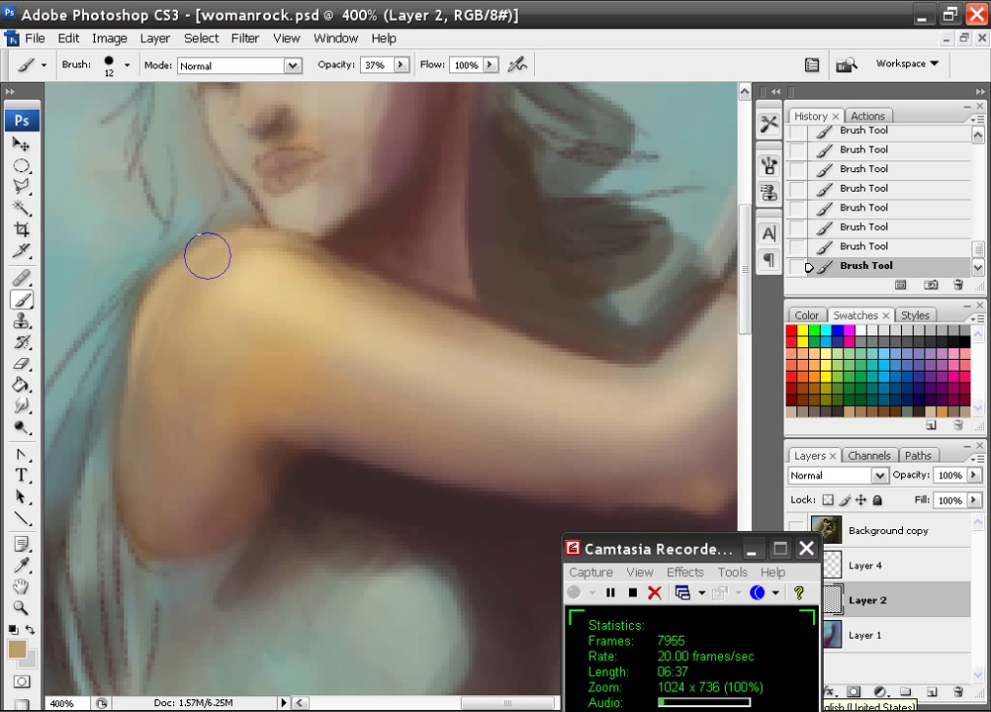
left_click_drag(208, 255, 312, 266)
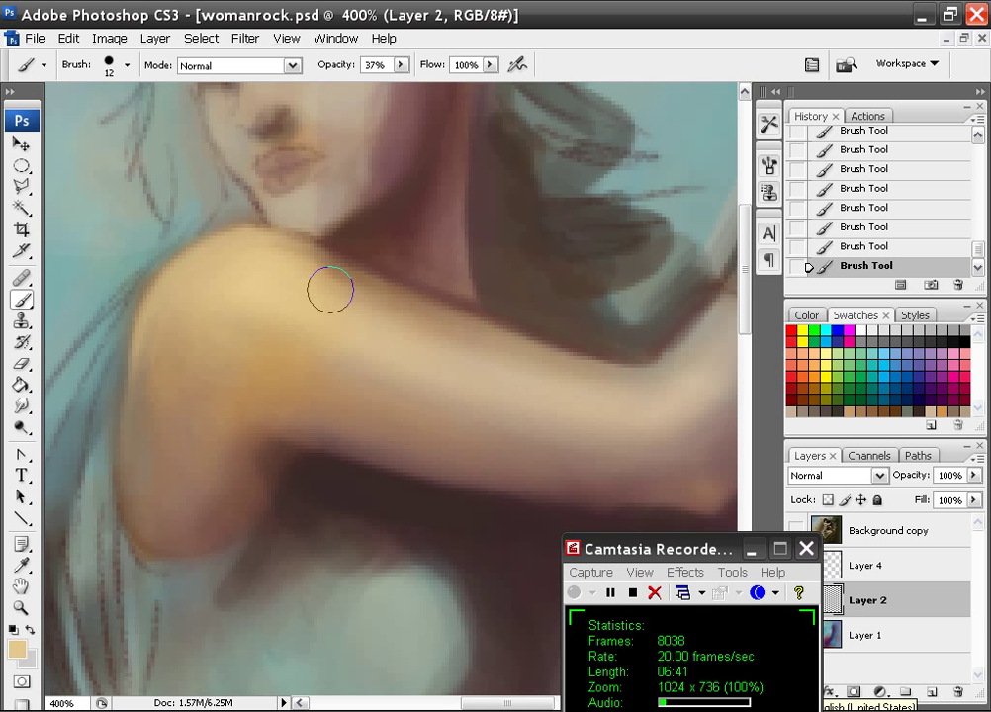
left_click_drag(332, 290, 238, 407)
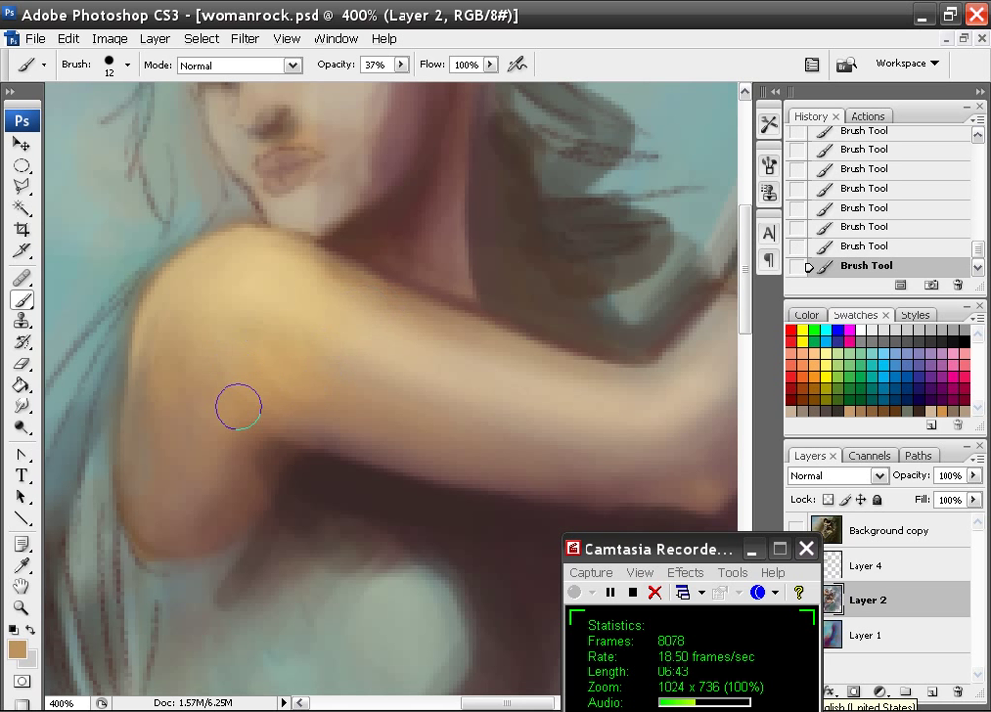
mouse_move(196, 519)
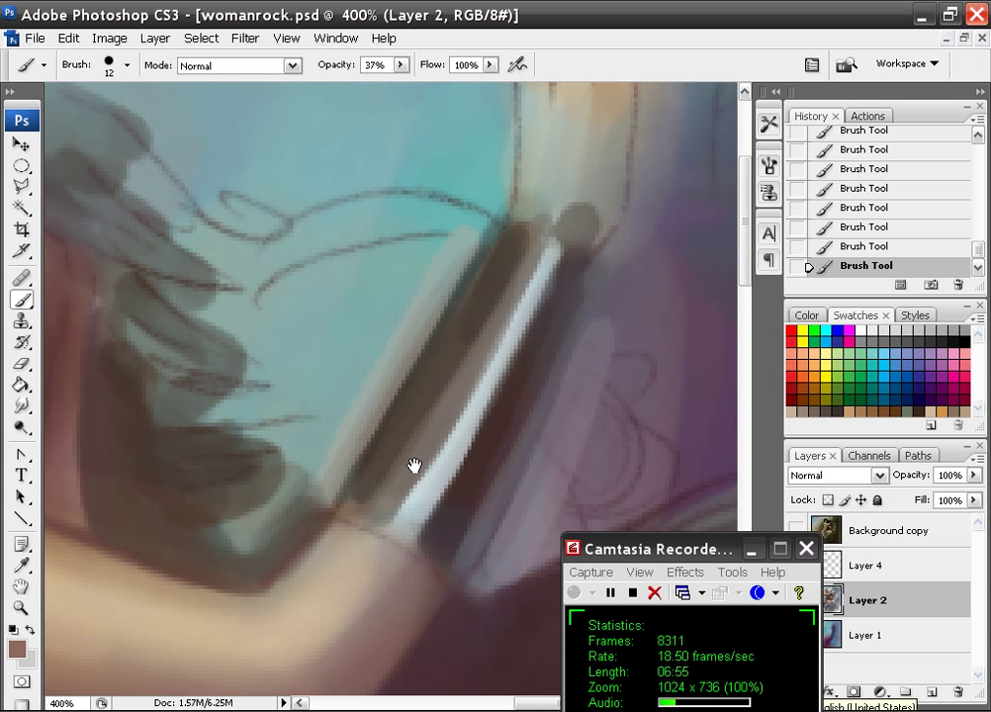
Step: Pan to the long dark cylinder and paint a bright pale highlight streak along it
left_click_drag(413, 466, 510, 336)
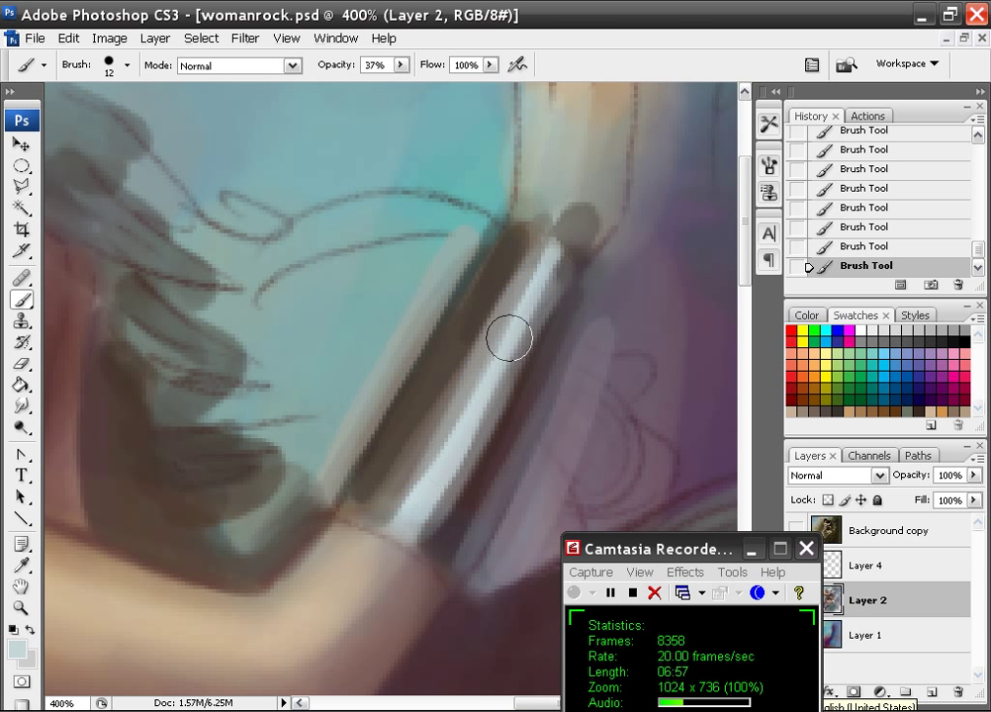
left_click_drag(509, 339, 526, 351)
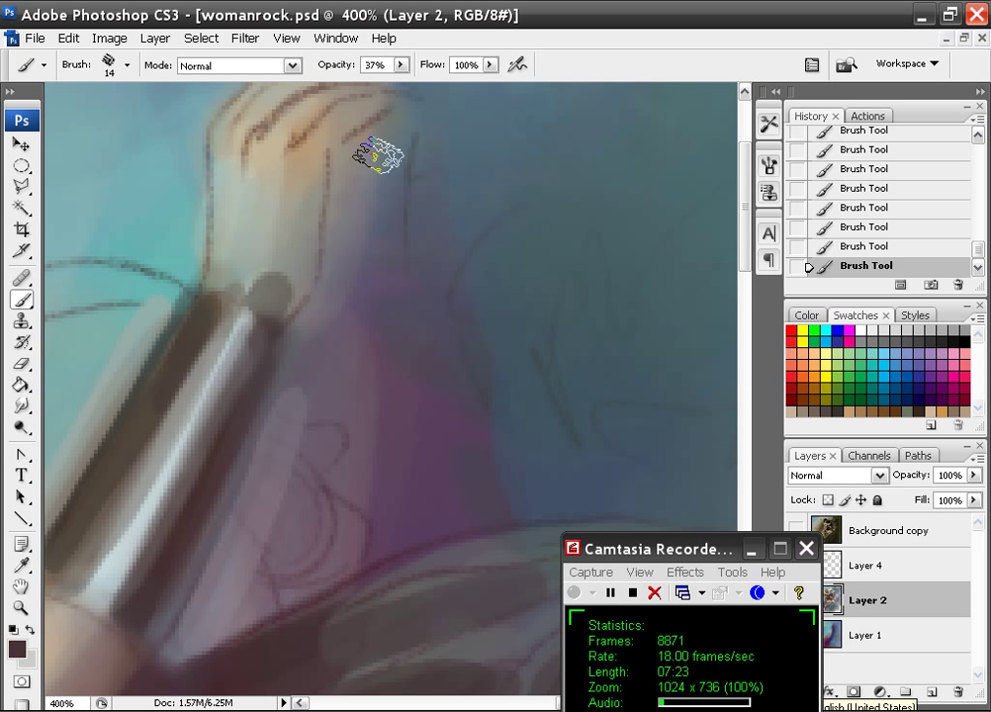
Step: Paint very dark textured strokes at 100% to define fingers gripping the dark object's top
left_click(127, 65)
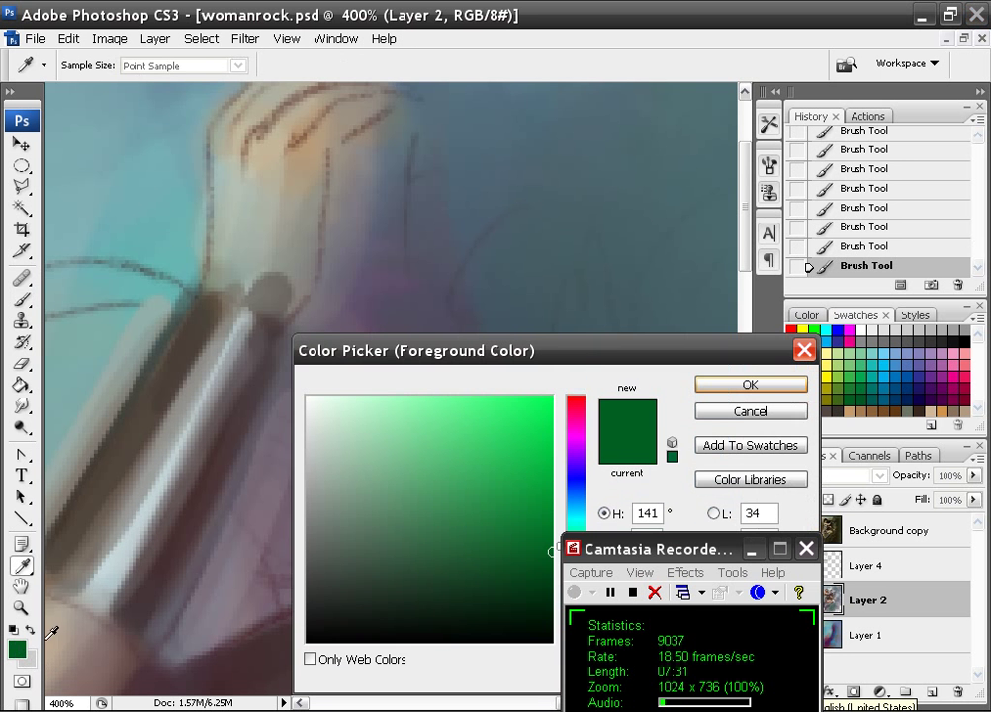
left_click(750, 384)
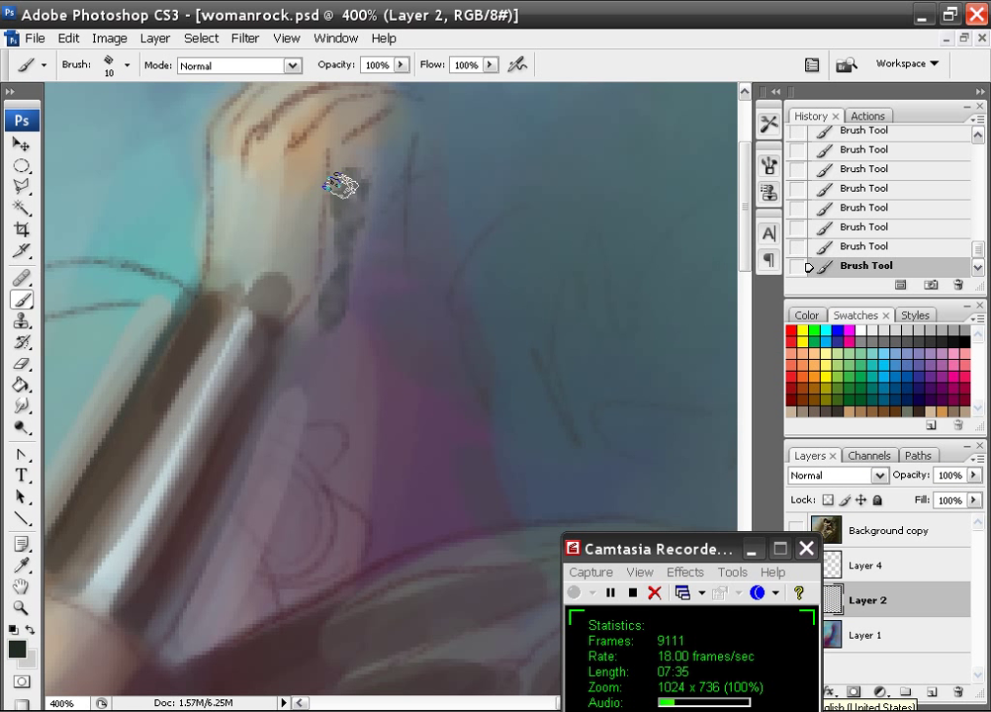
left_click_drag(339, 186, 448, 423)
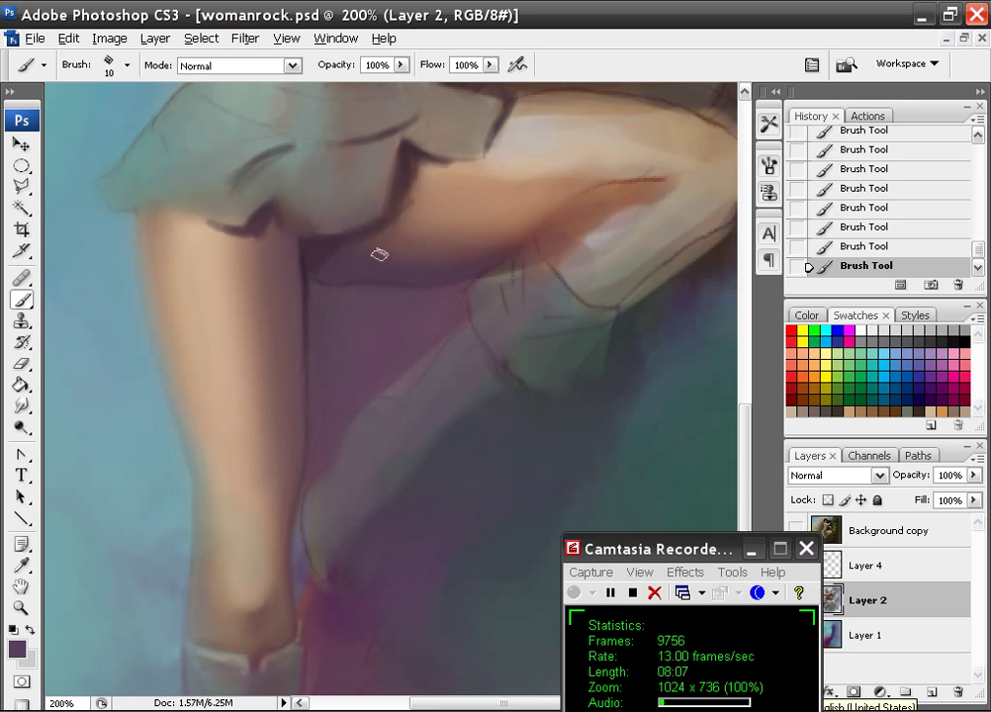
left_click(14, 632)
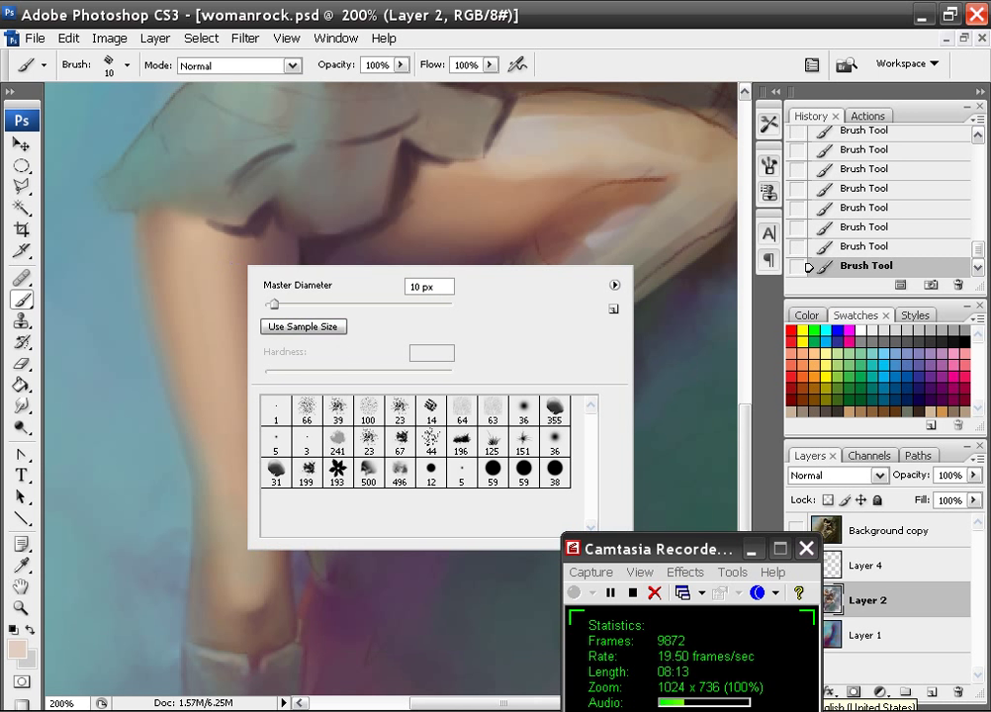
left_click_drag(272, 304, 302, 303)
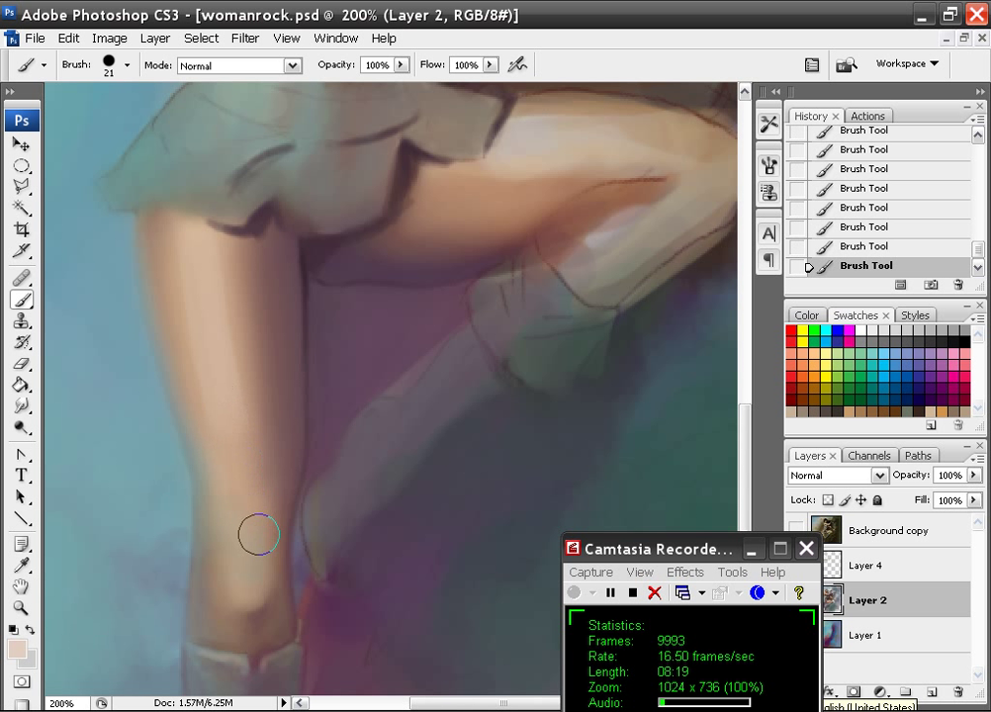
left_click_drag(258, 536, 245, 498)
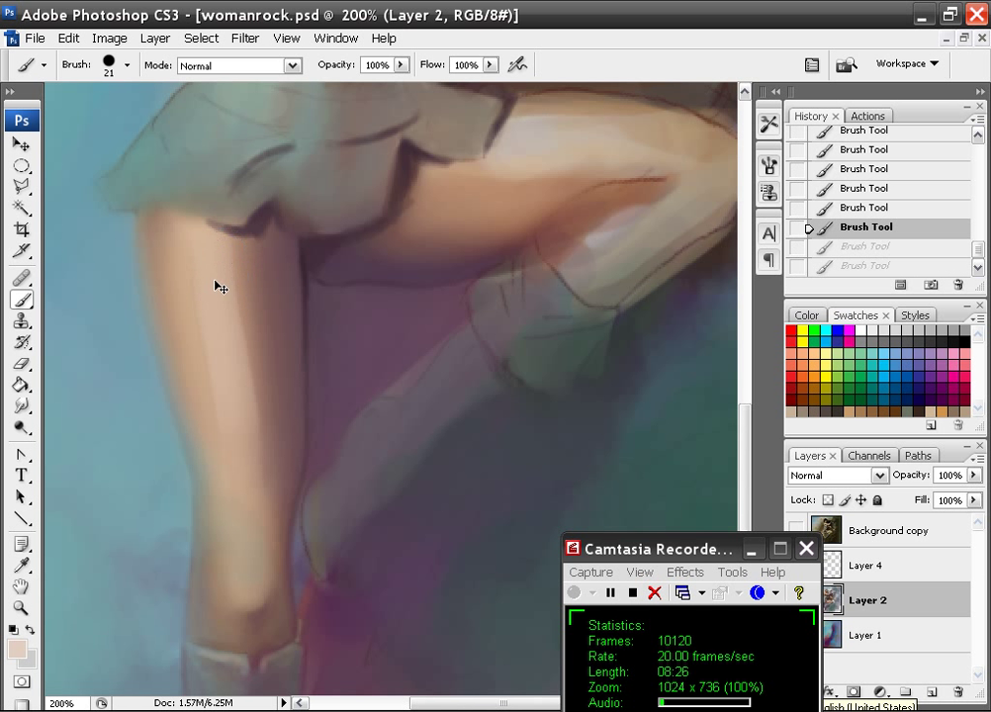
left_click(127, 65)
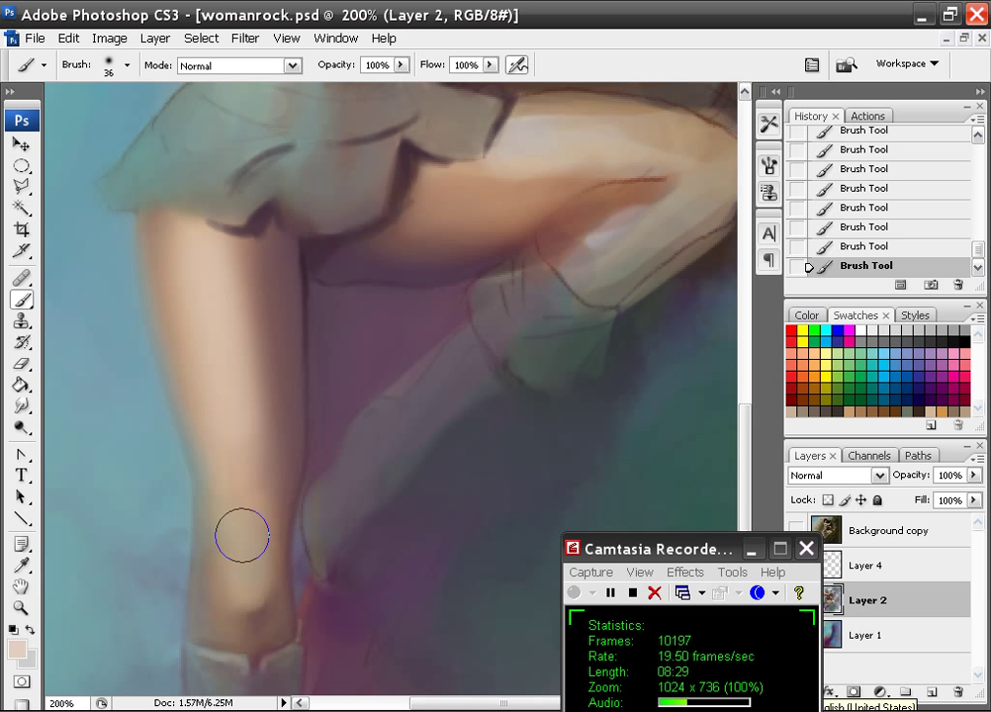
left_click_drag(242, 536, 243, 338)
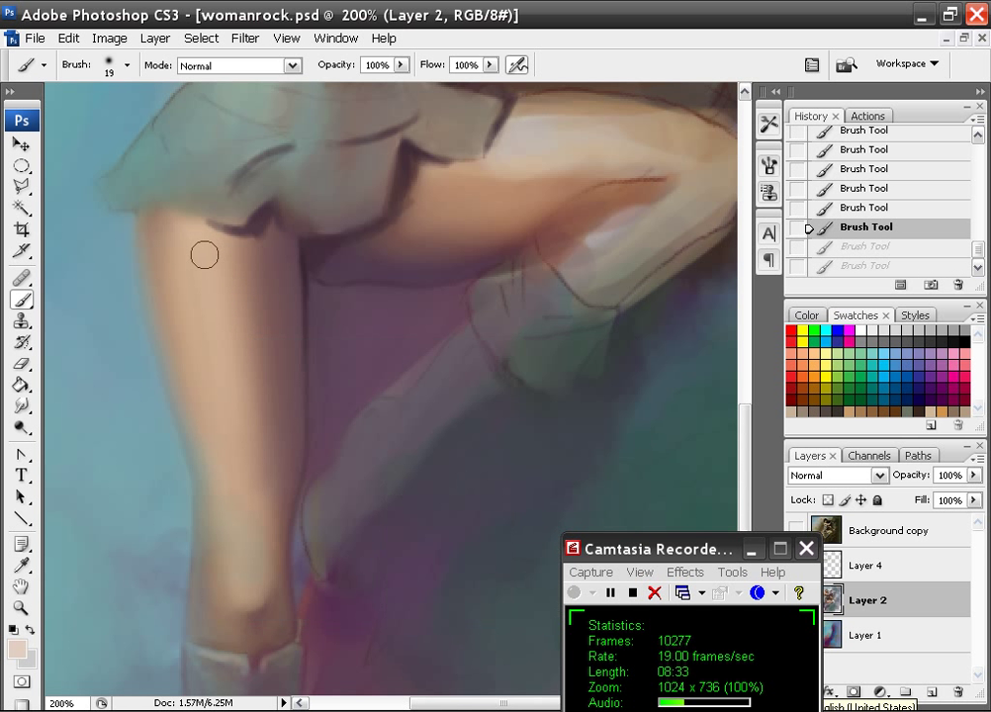
left_click_drag(205, 255, 216, 407)
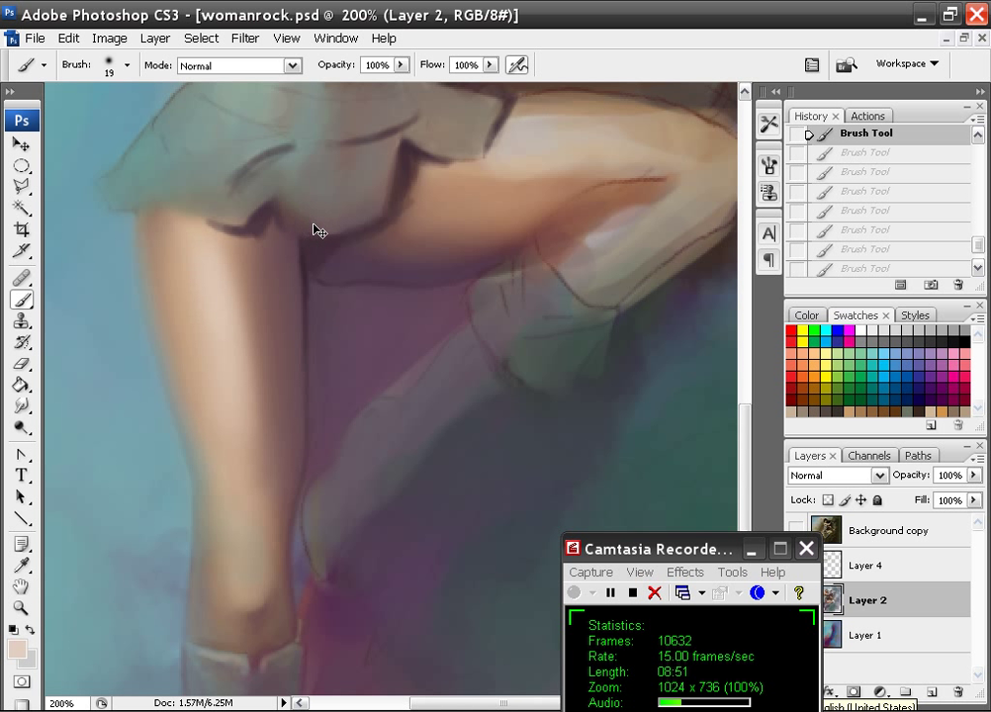
Step: Paint a soft pale highlight down the front of the leg at 50% opacity
left_click(401, 65)
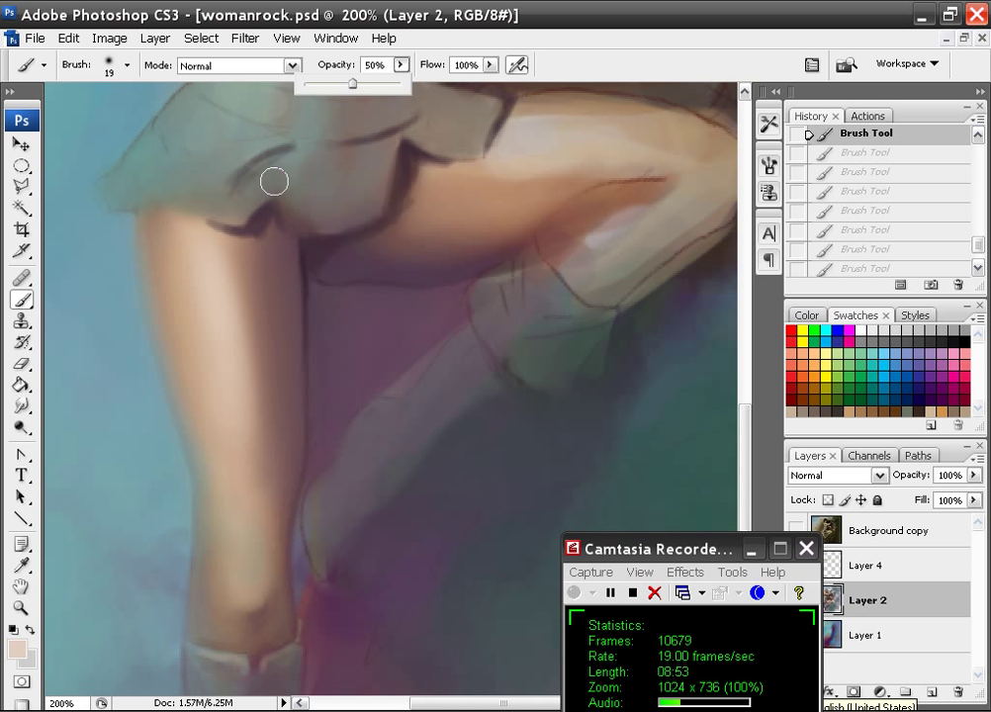
left_click_drag(275, 183, 220, 409)
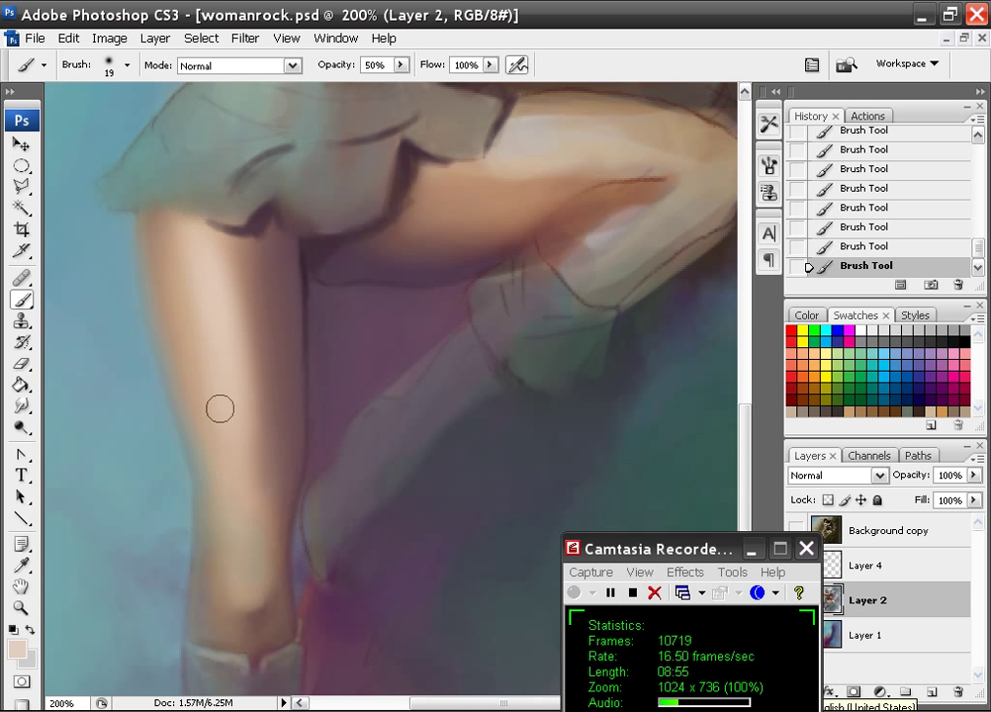
left_click_drag(220, 409, 260, 425)
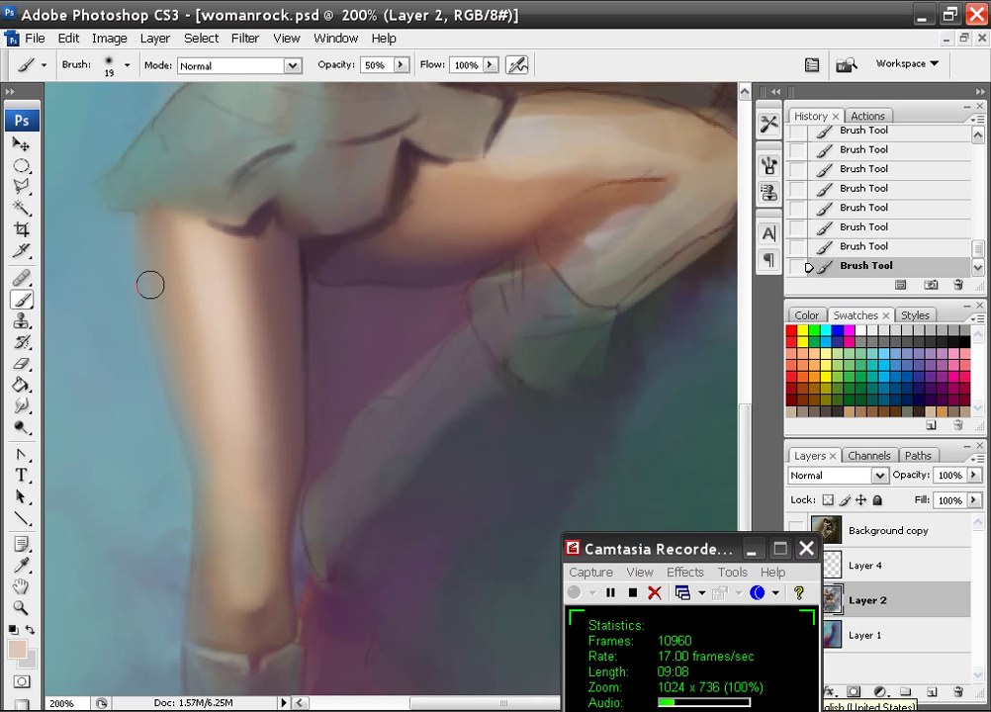
Step: Add a thin pale highlight along the leg's outer edge and blend it into the thigh
left_click(127, 65)
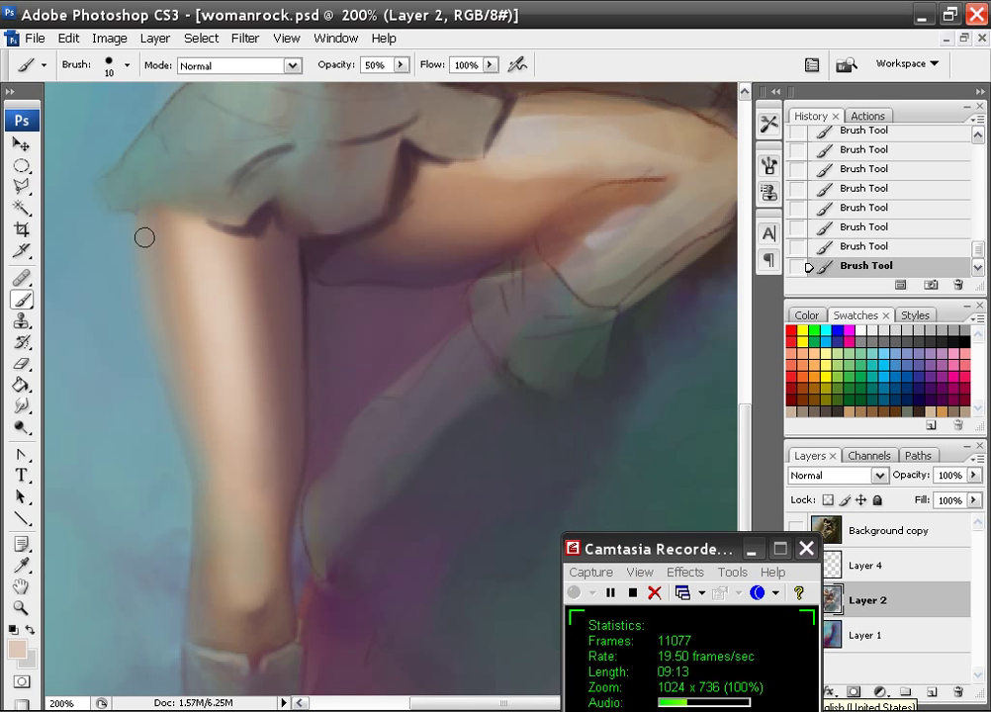
left_click_drag(145, 237, 220, 594)
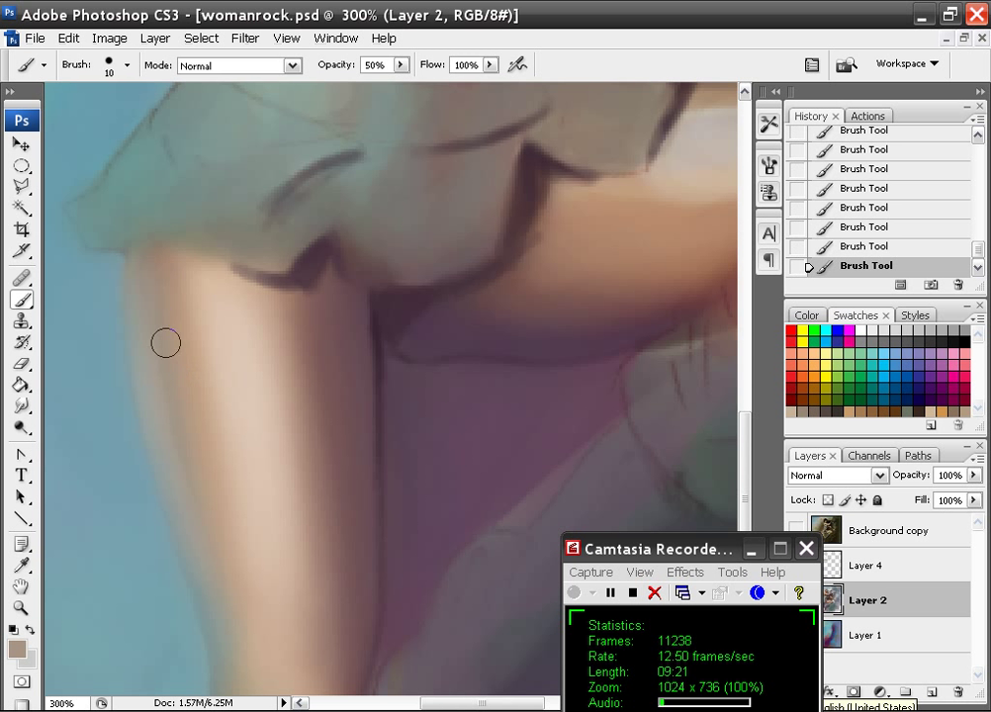
left_click_drag(166, 344, 183, 482)
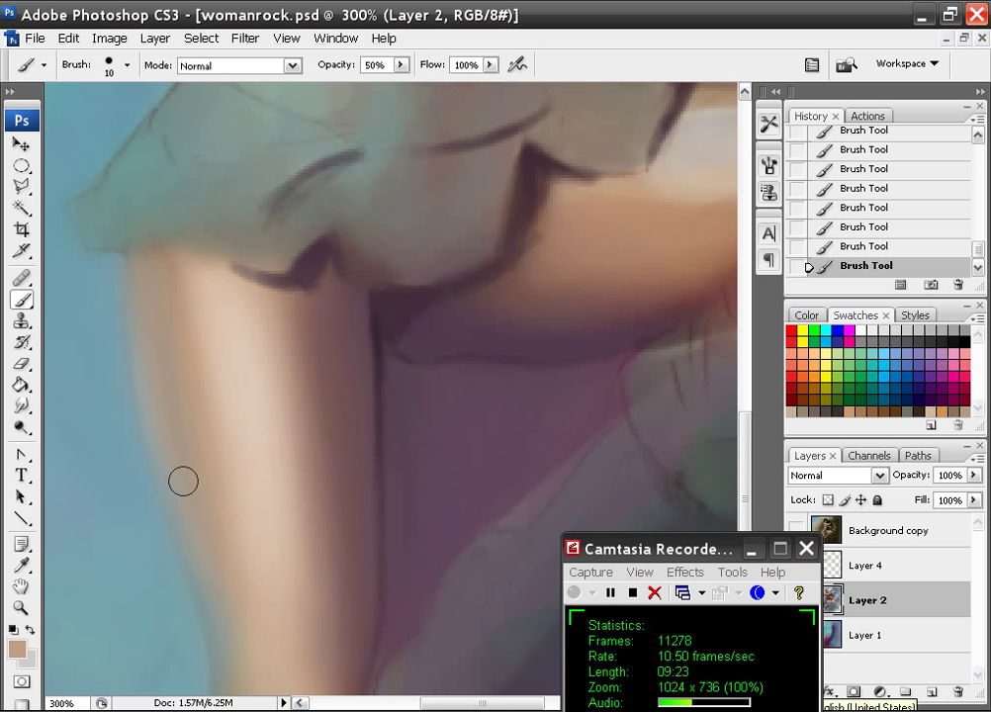